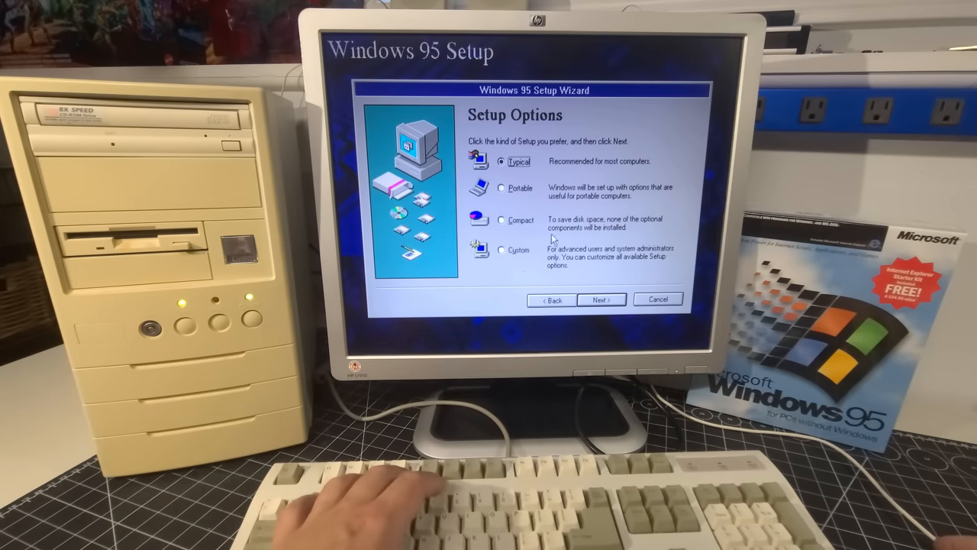
# Select Custom on the Setup Options page and advance to User Information.
pyautogui.click(502, 249)
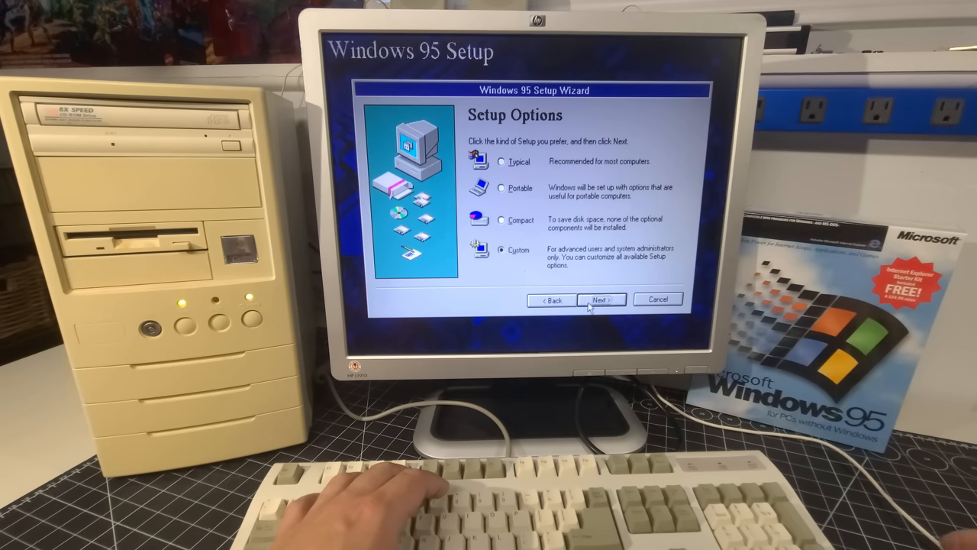
pyautogui.click(601, 299)
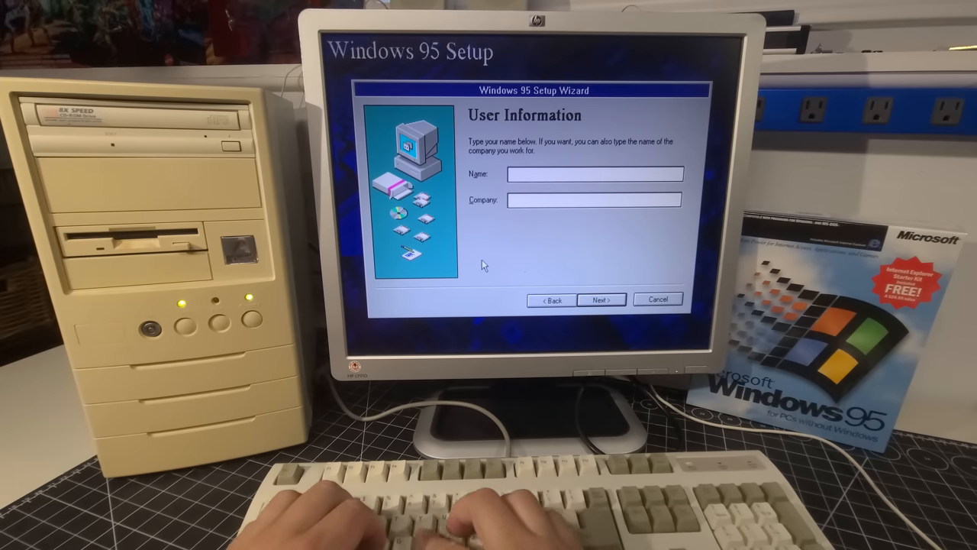
# Enter user name 'TheRetroRecall' and company 'Windows950EM', then continue.
pyautogui.write('TheRetr')
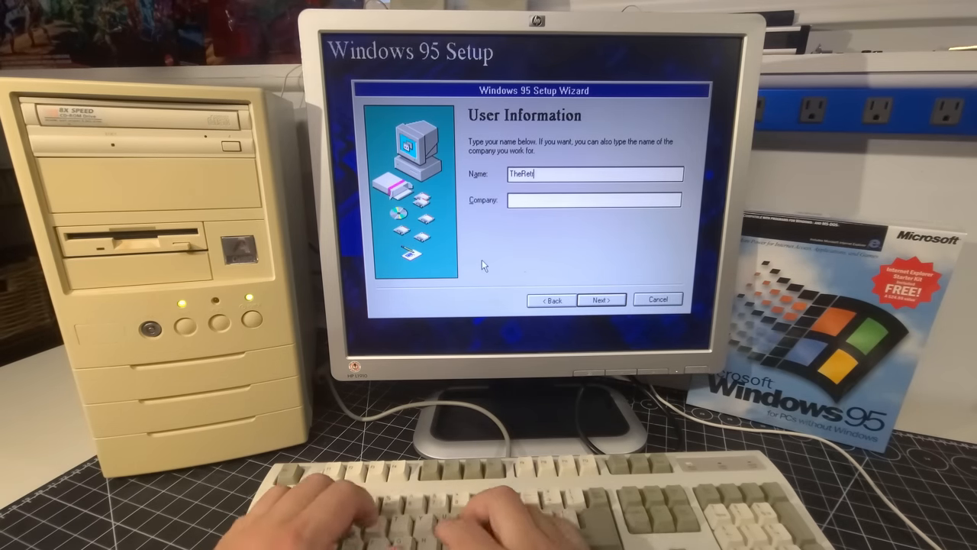
pyautogui.write('oRecall')
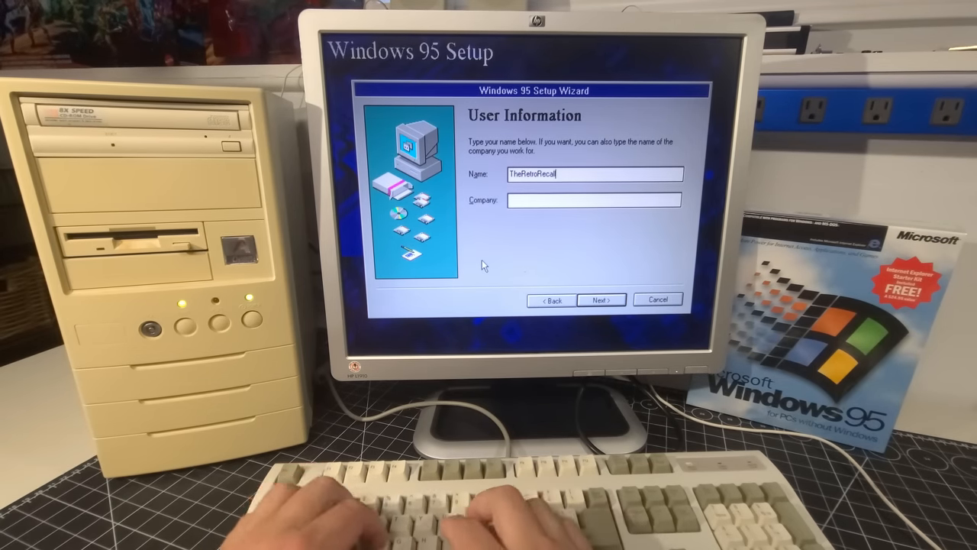
pyautogui.write('Windows9')
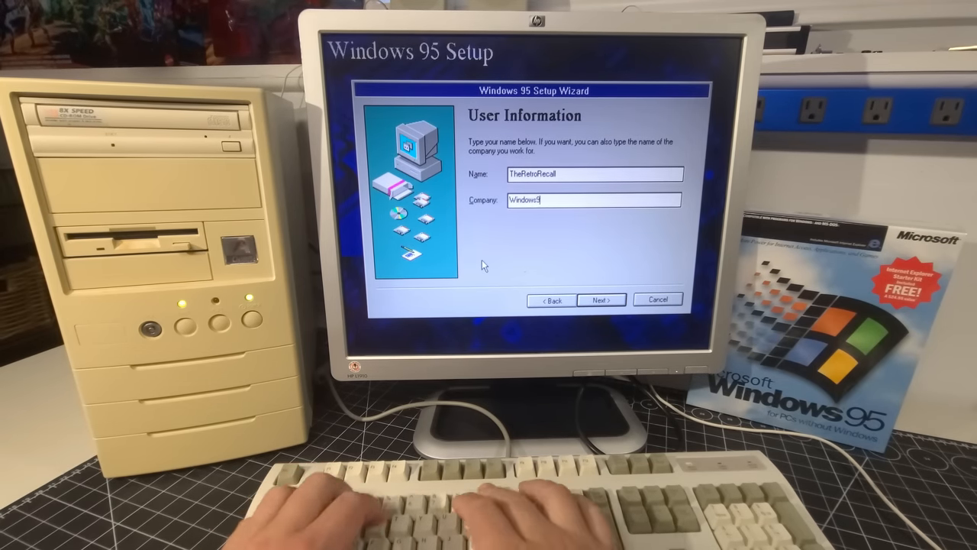
pyautogui.write('50EM')
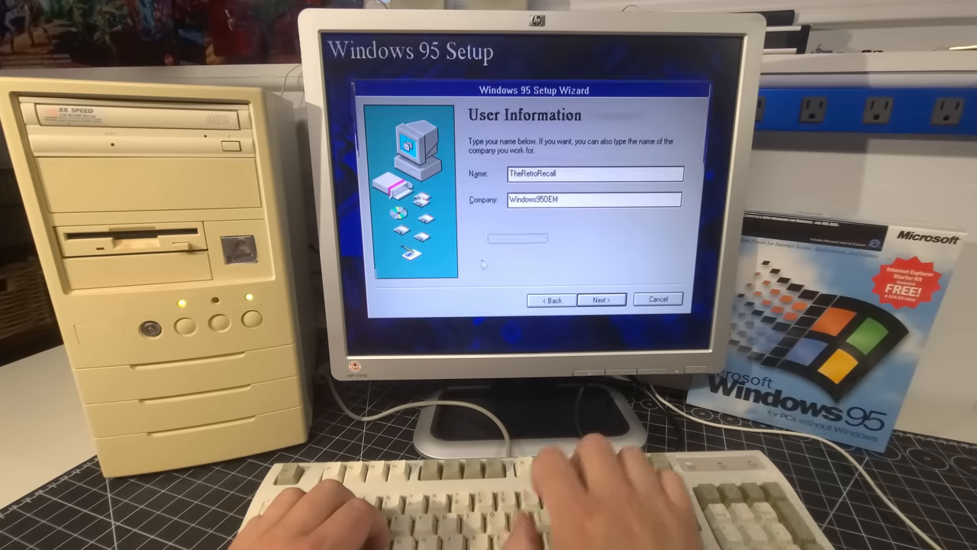
pyautogui.click(602, 299)
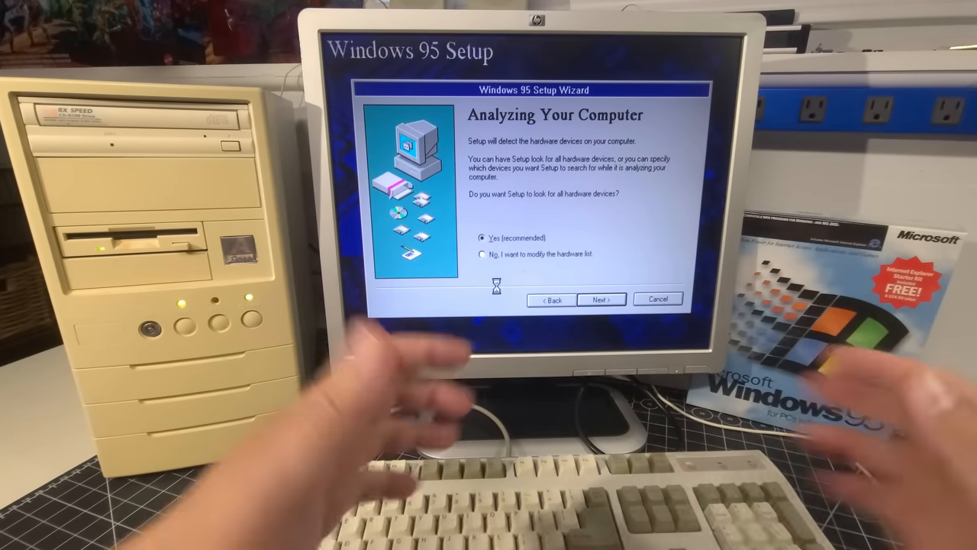
# Run full hardware detection with 'Yes (recommended)' through to Select Components.
pyautogui.click(602, 298)
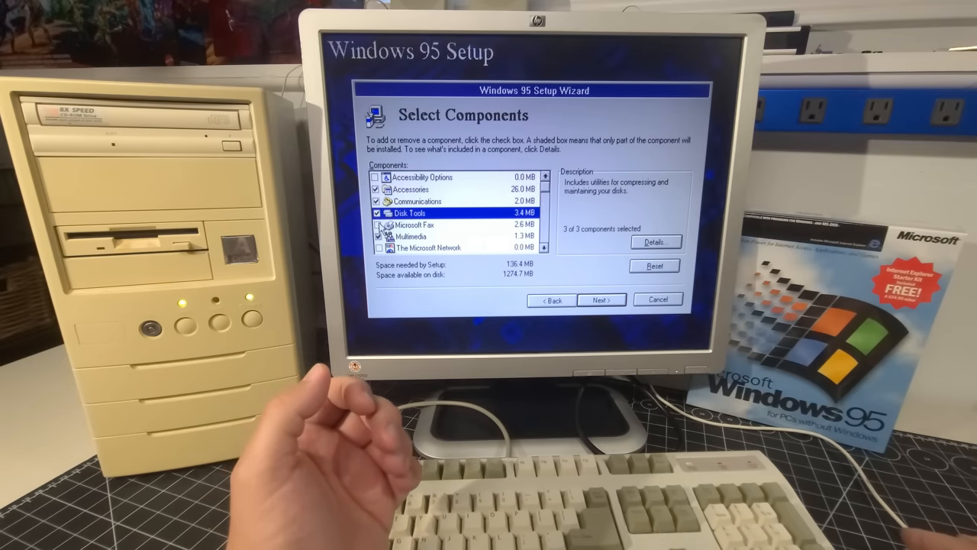
# Check Microsoft Fax and decline removing Windows Messaging so it stays installed.
pyautogui.click(414, 225)
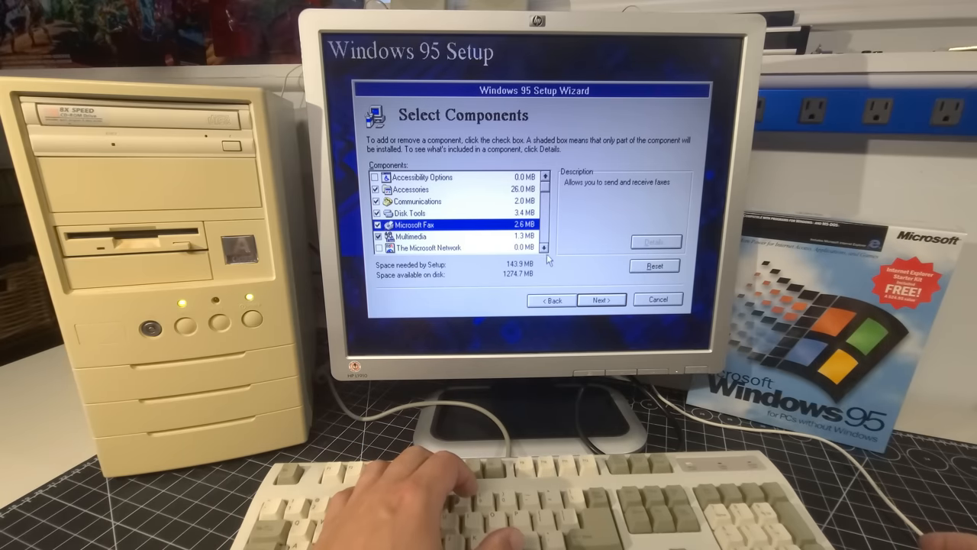
pyautogui.scroll(-3)
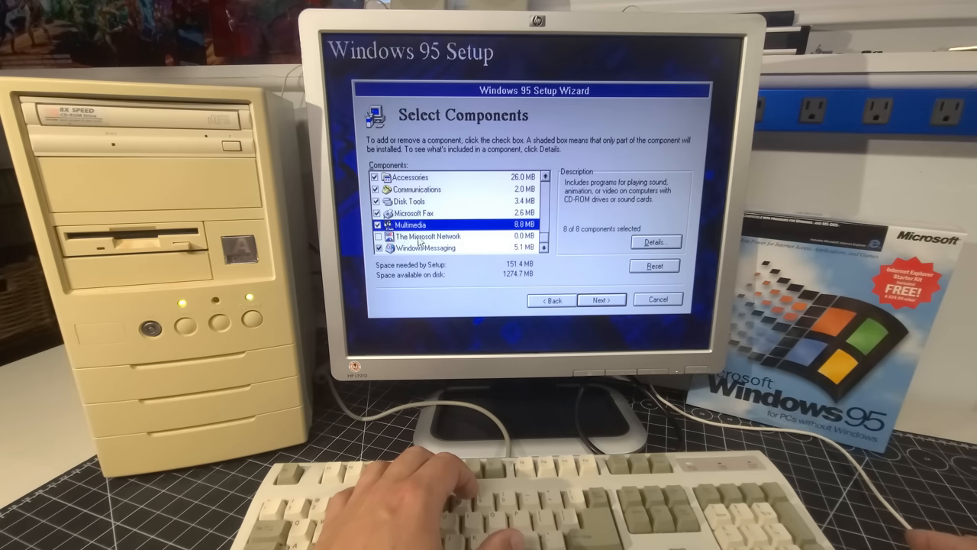
pyautogui.click(379, 247)
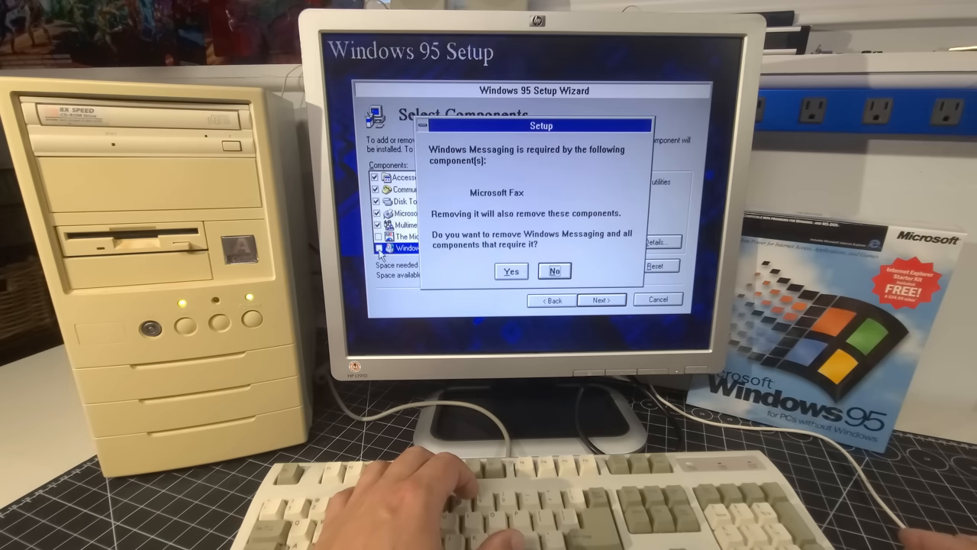
pyautogui.click(554, 271)
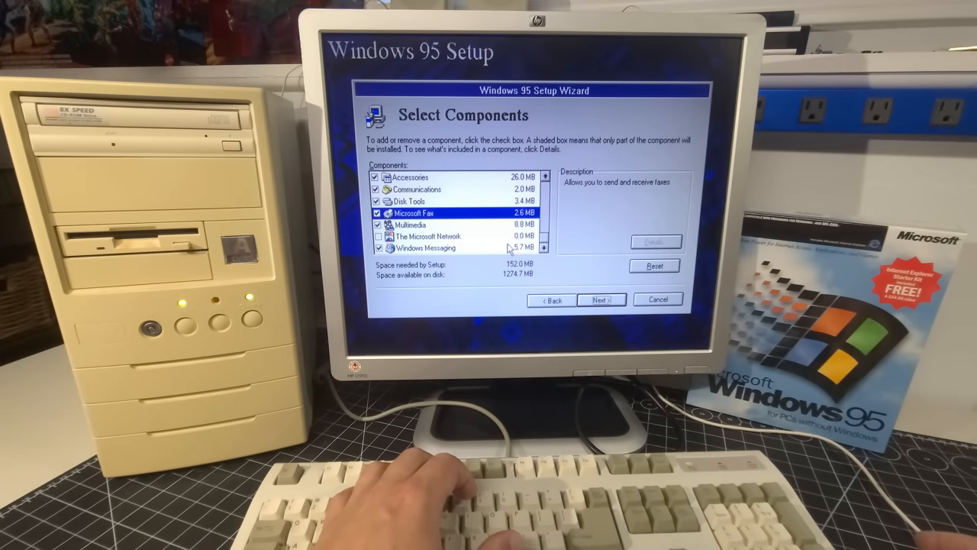
# Accept the components and review the Dial-Up Adapter in the network list.
pyautogui.click(600, 299)
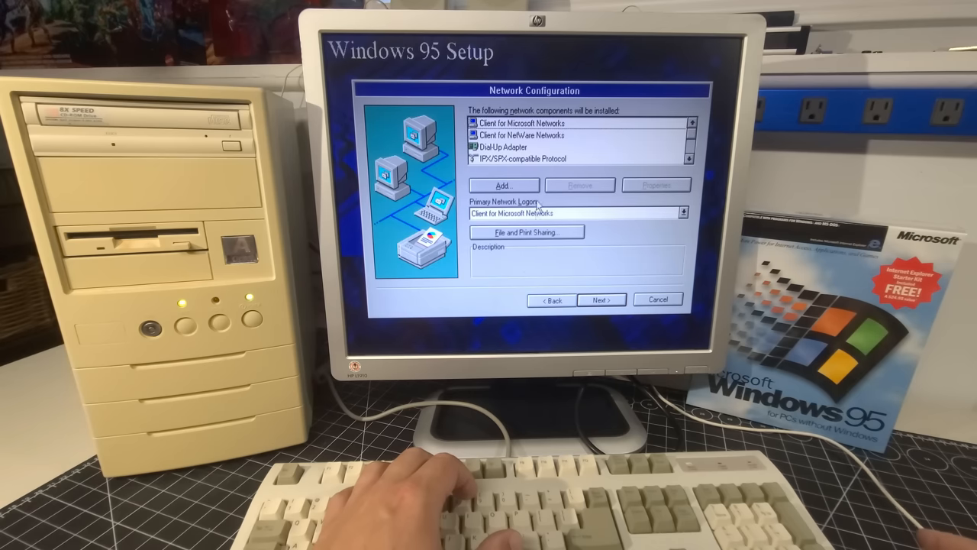
pyautogui.moveTo(560, 221)
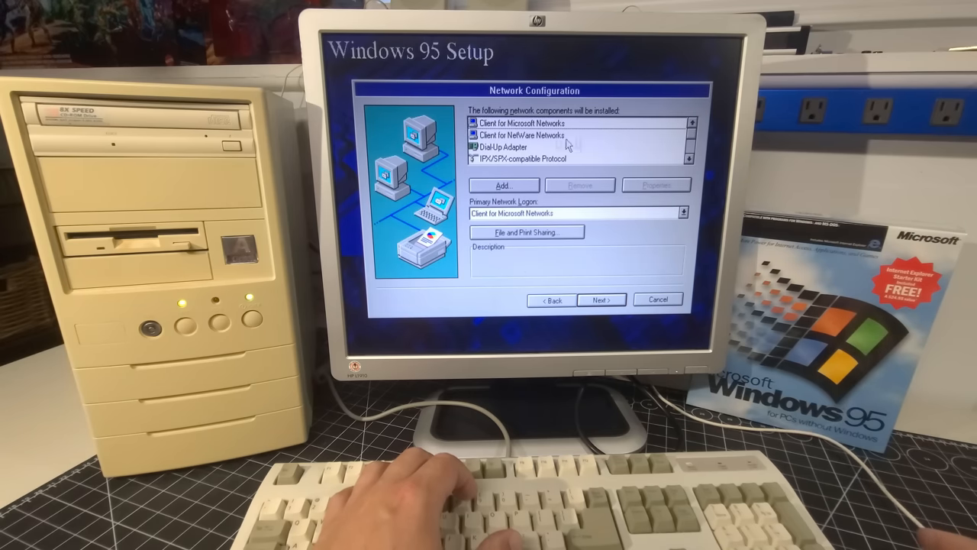
pyautogui.click(503, 147)
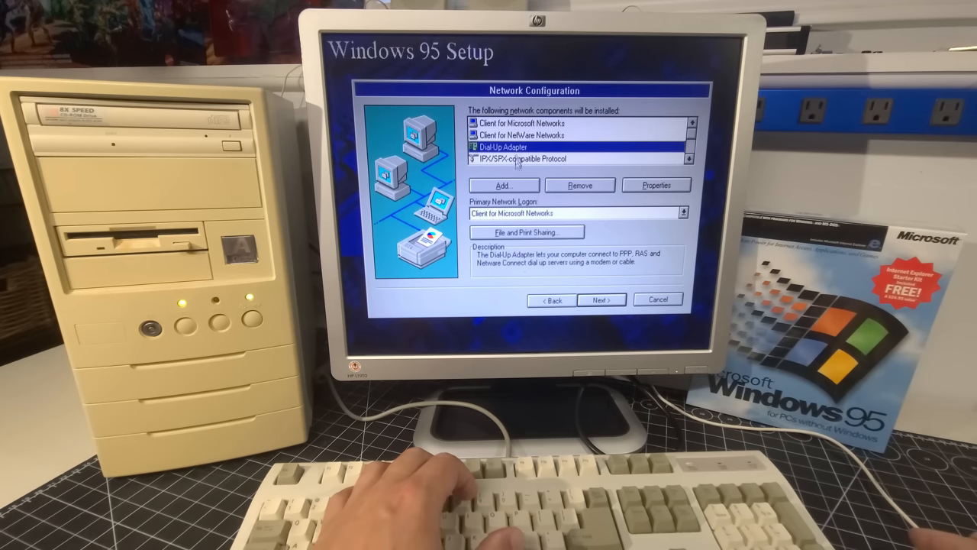
pyautogui.click(689, 159)
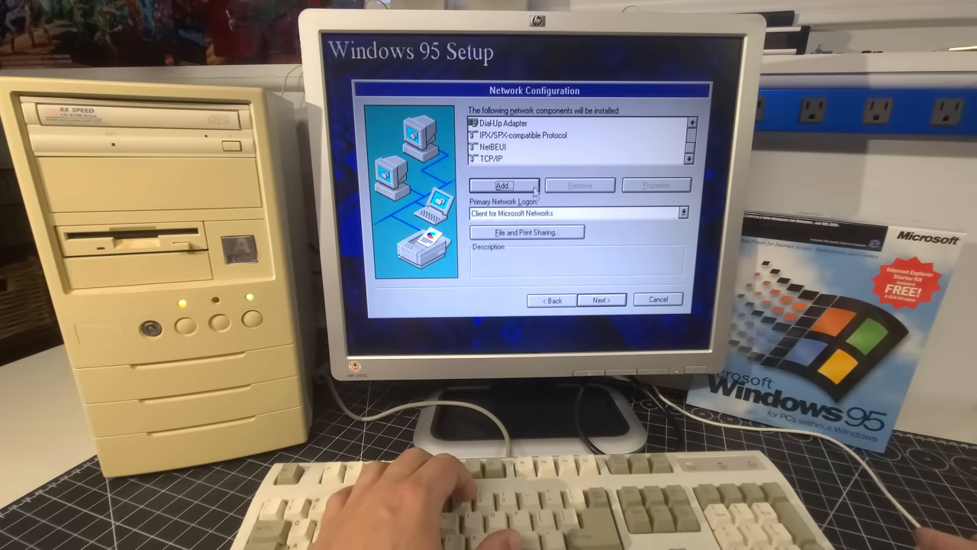
# Keep Client for Microsoft Networks as primary logon and enable file sharing.
pyautogui.click(682, 213)
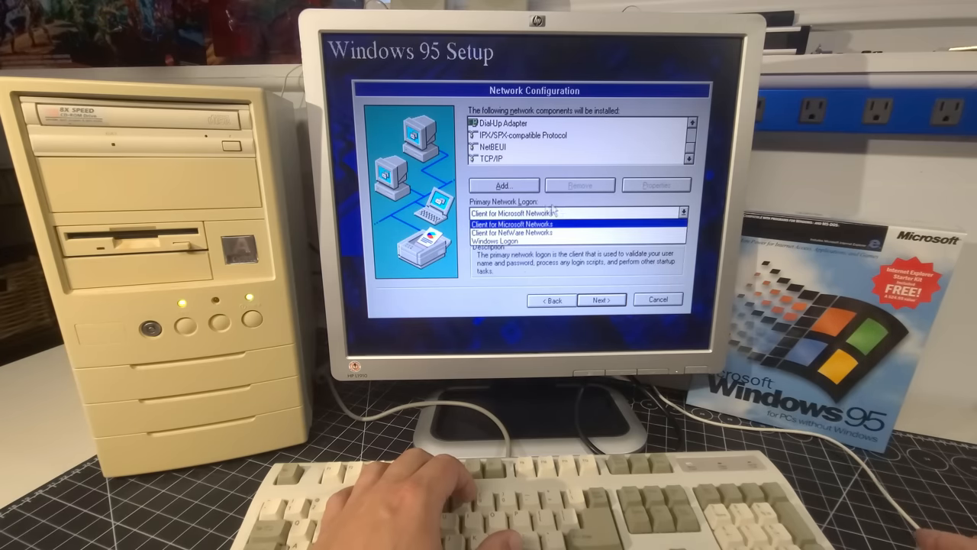
pyautogui.click(511, 222)
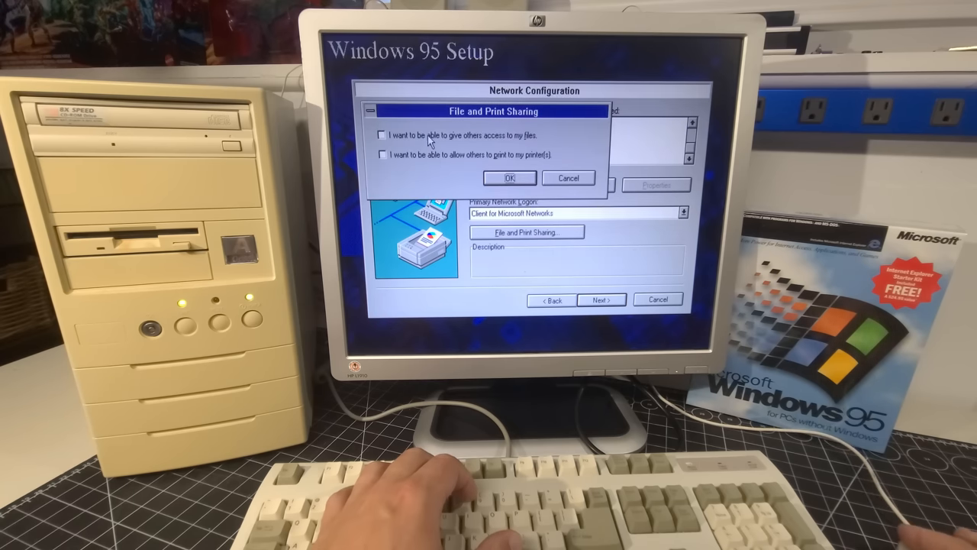
pyautogui.click(382, 135)
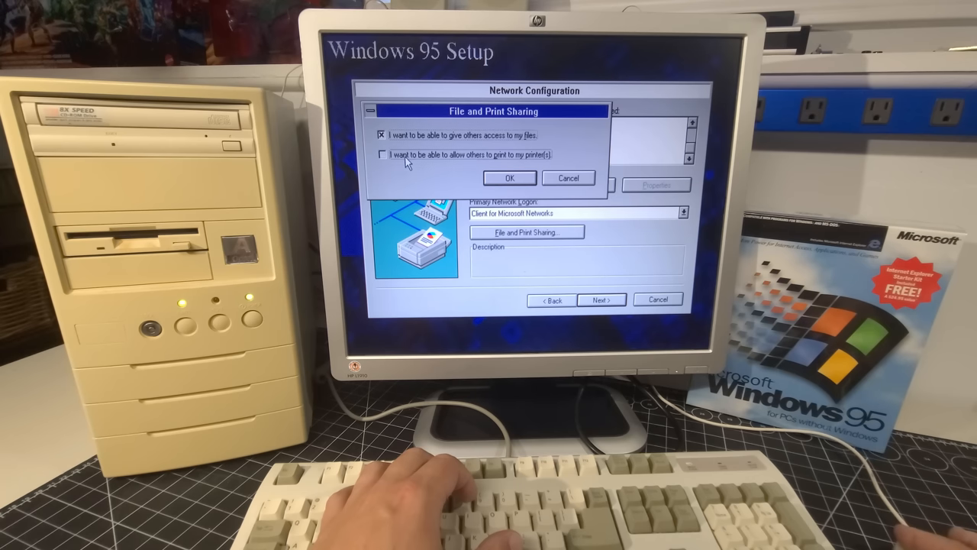
pyautogui.click(382, 154)
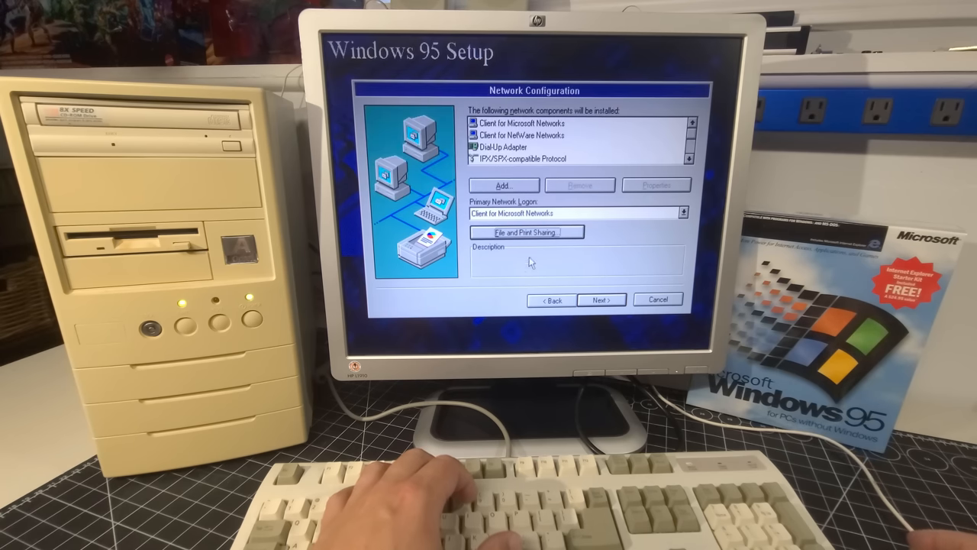
pyautogui.moveTo(557, 276)
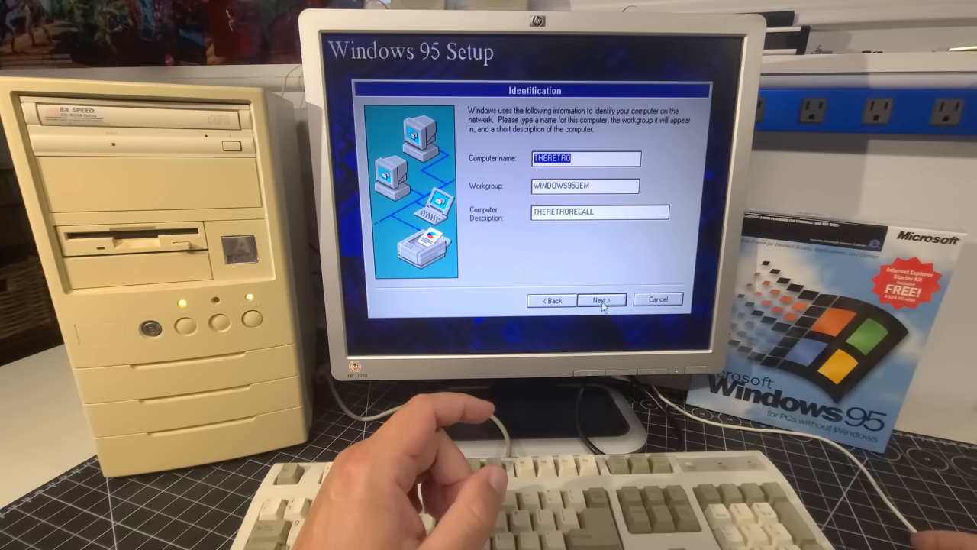
# Accept computer name THERETRO with its workgroup and description to reach Startup Disk.
pyautogui.click(601, 299)
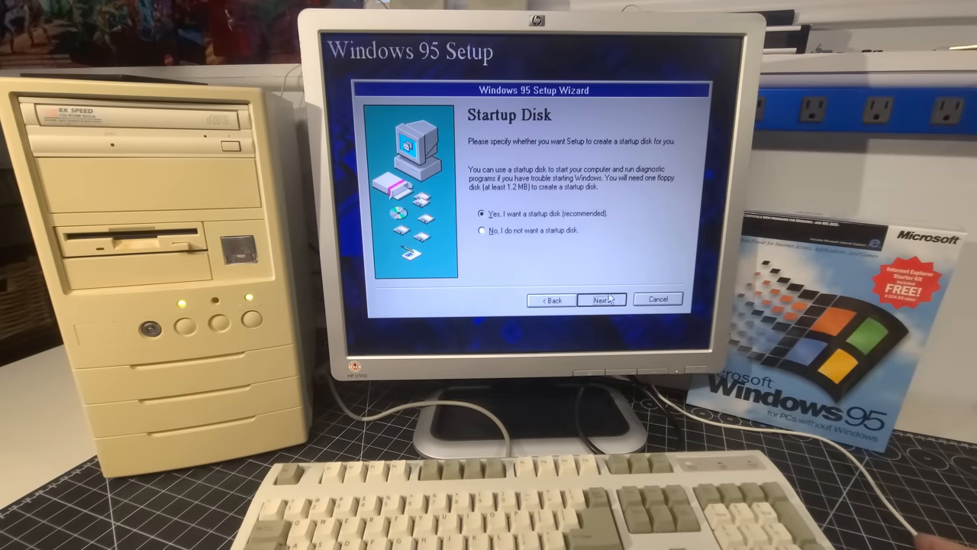
pyautogui.click(601, 299)
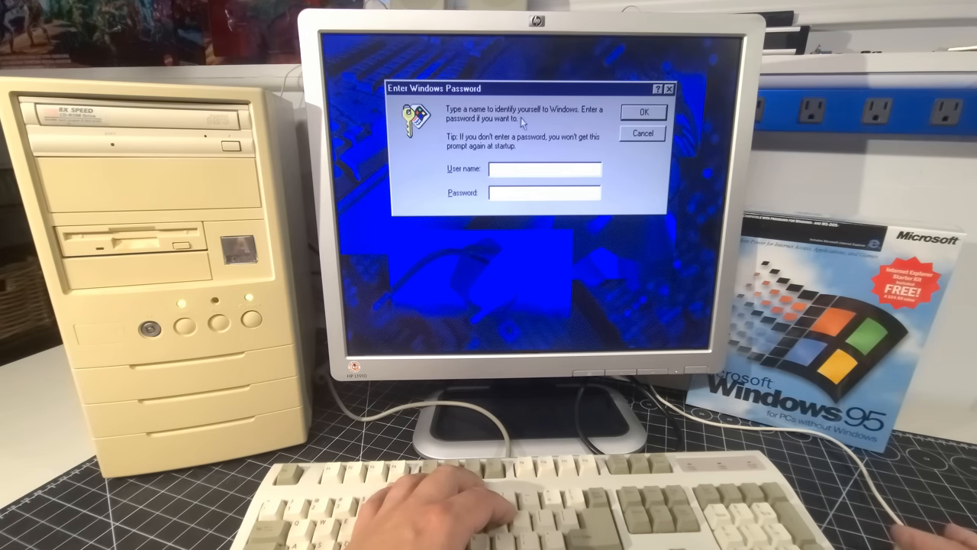
pyautogui.moveTo(493, 153)
pyautogui.write('TheRetroRevi')
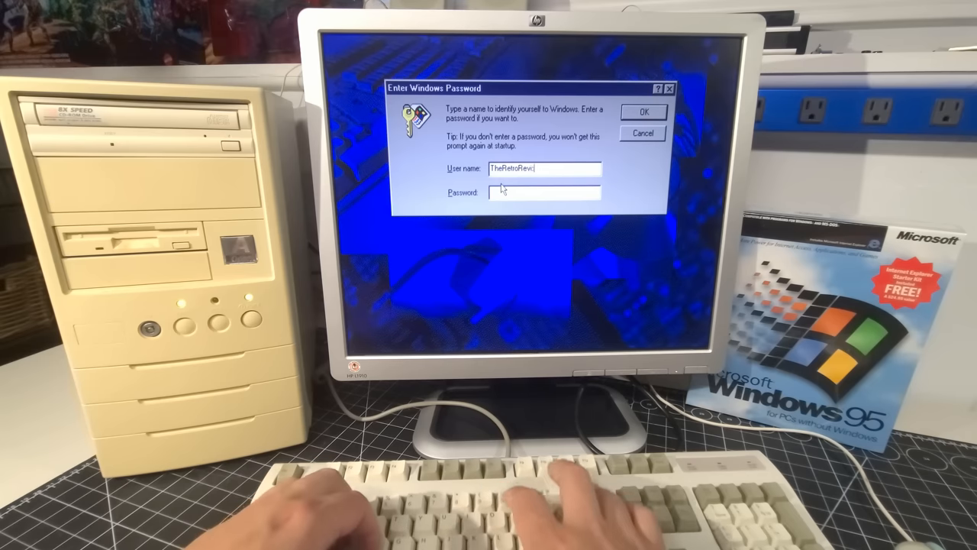
# Sign in with no password and proceed to the Windows 95 CD-ROM prompt.
pyautogui.click(642, 111)
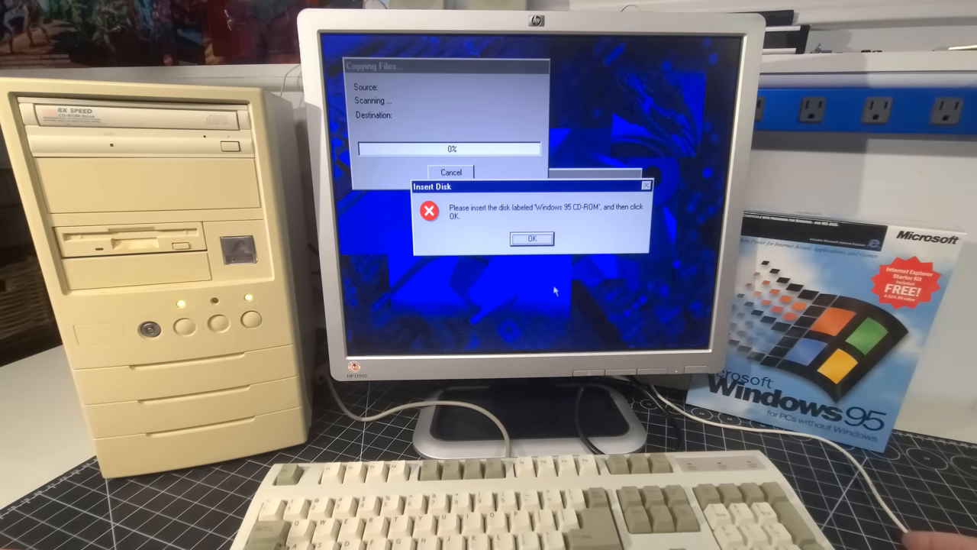
# Skip the missing s3mm.dll file so copying continues to the time zone step.
pyautogui.click(530, 238)
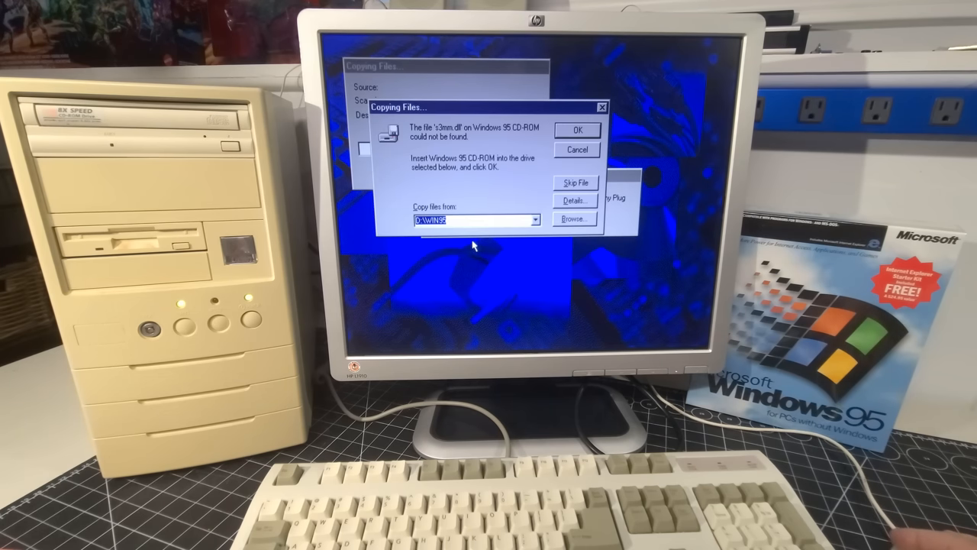
pyautogui.click(573, 219)
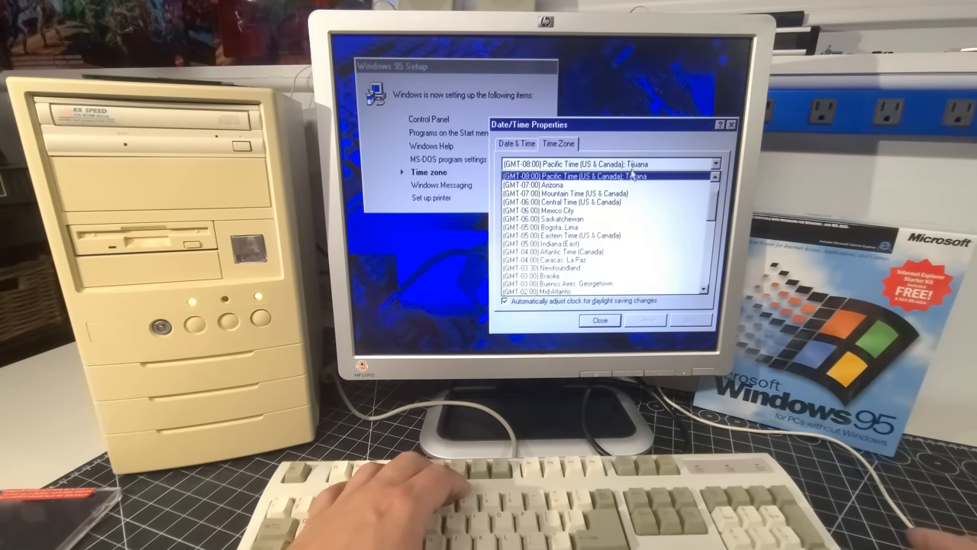
# Select (GMT-04:00) Atlantic Time (Canada) and close the time zone dialog.
pyautogui.click(571, 252)
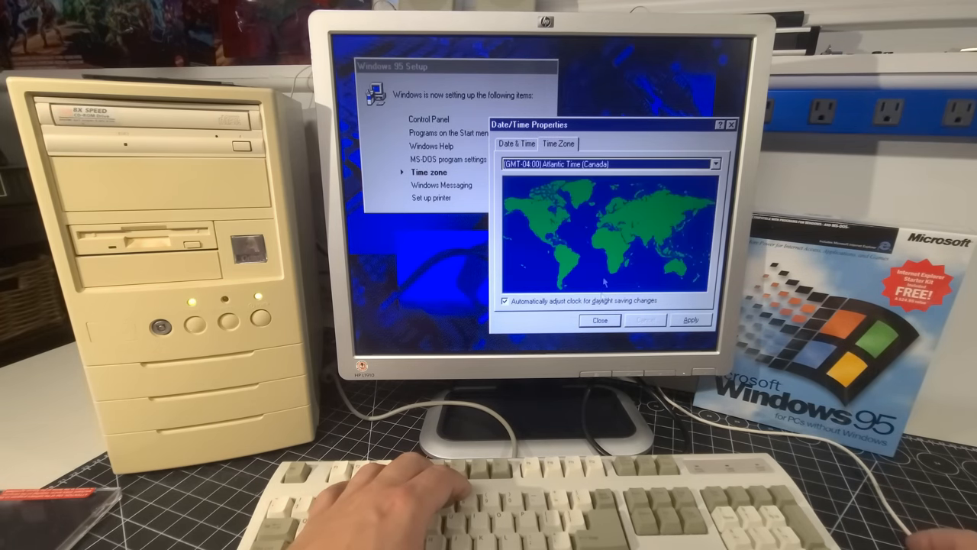
pyautogui.click(600, 320)
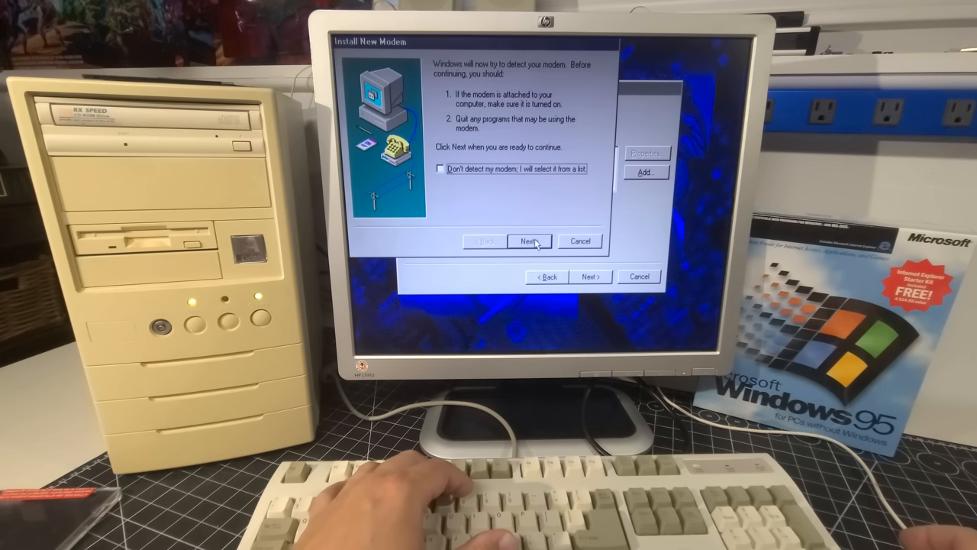
# Detect the modem, browse U.S. Robotics models, then keep the detected Standard Modem.
pyautogui.click(529, 241)
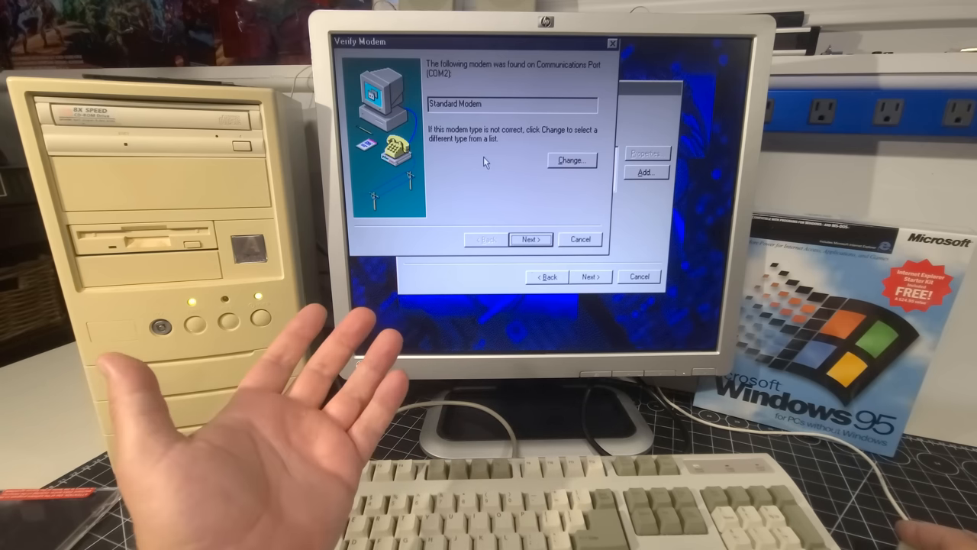
pyautogui.click(571, 160)
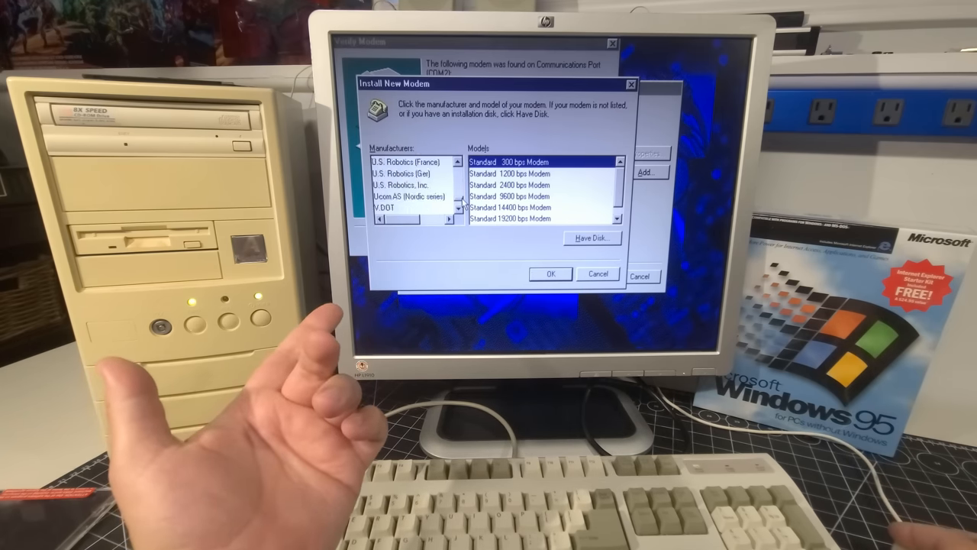
pyautogui.scroll(-3)
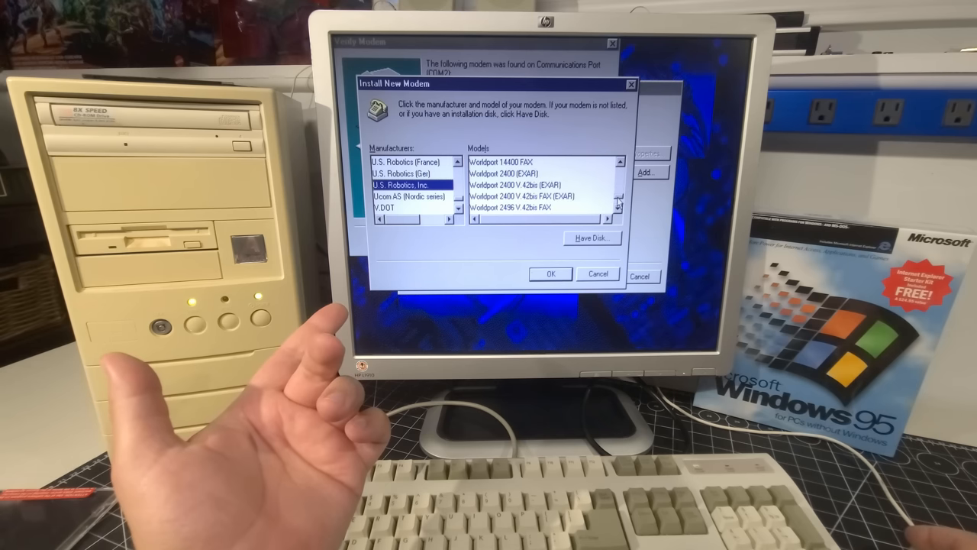
pyautogui.click(618, 208)
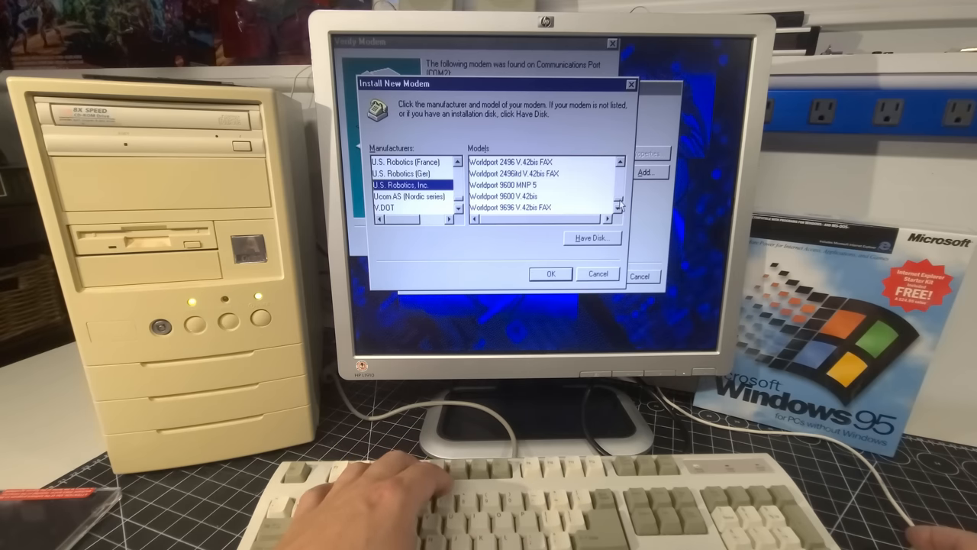
pyautogui.scroll(-3)
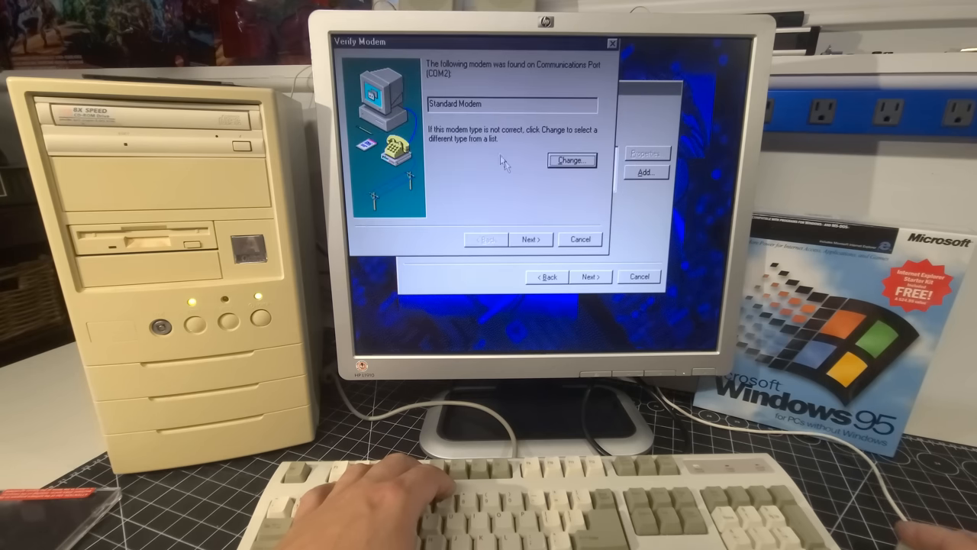
pyautogui.click(531, 239)
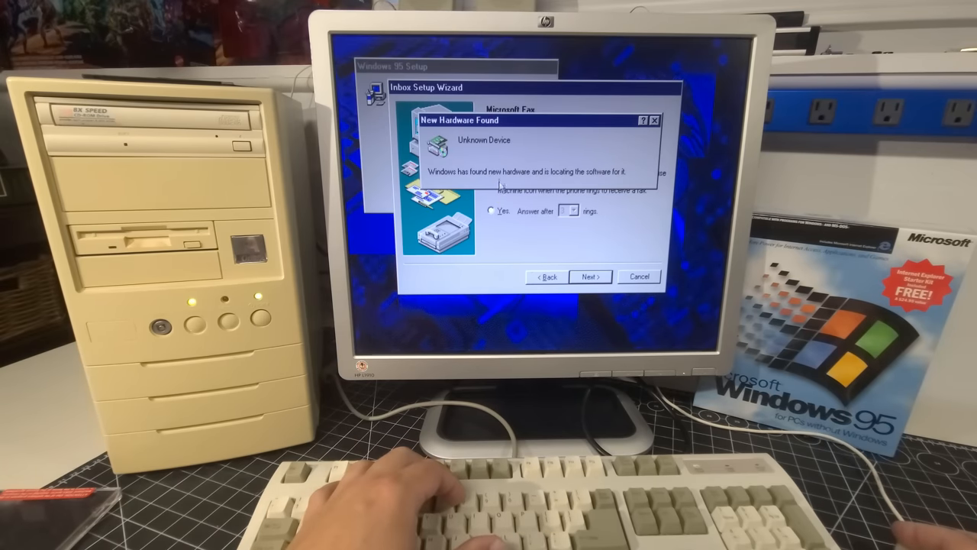
pyautogui.moveTo(487, 209)
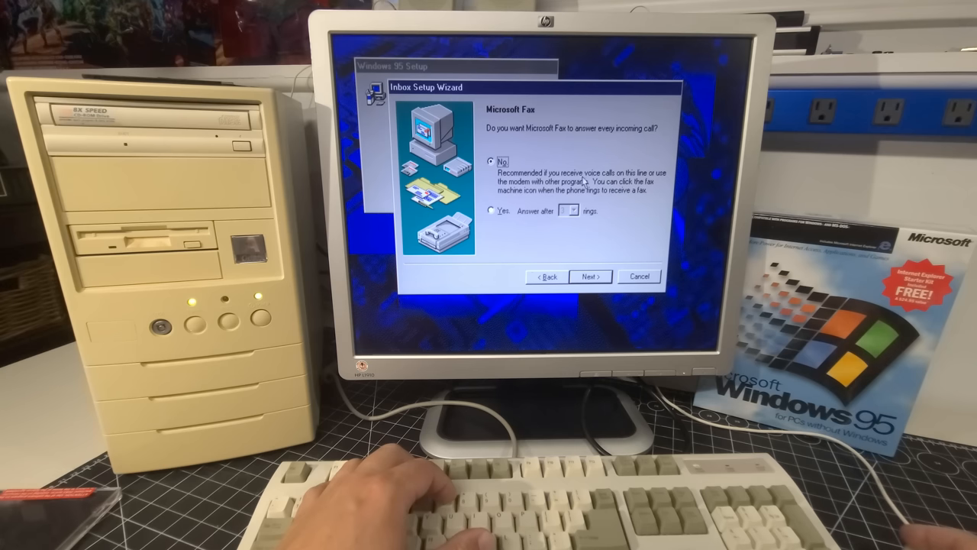
# Set up fax without auto-answering calls, using fax number 111111.
pyautogui.click(590, 276)
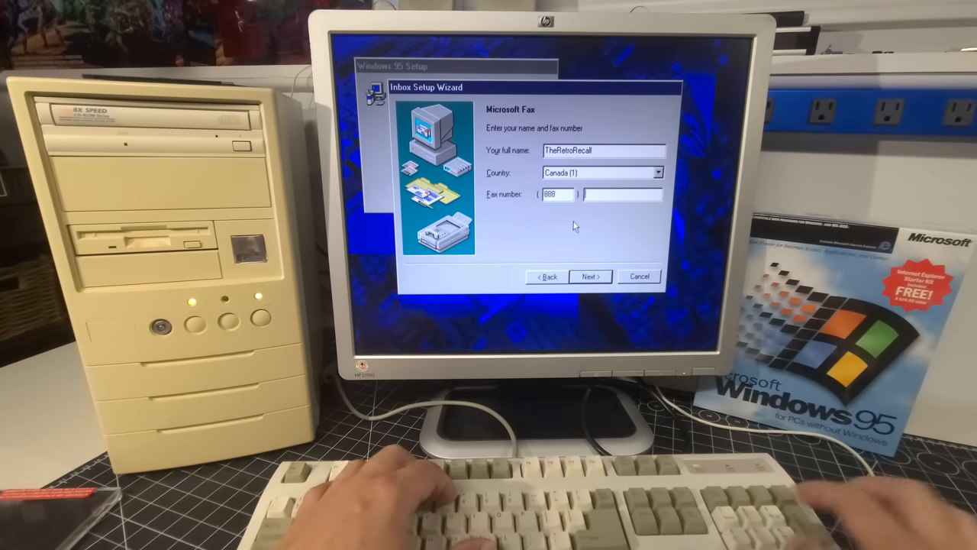
pyautogui.write('111111')
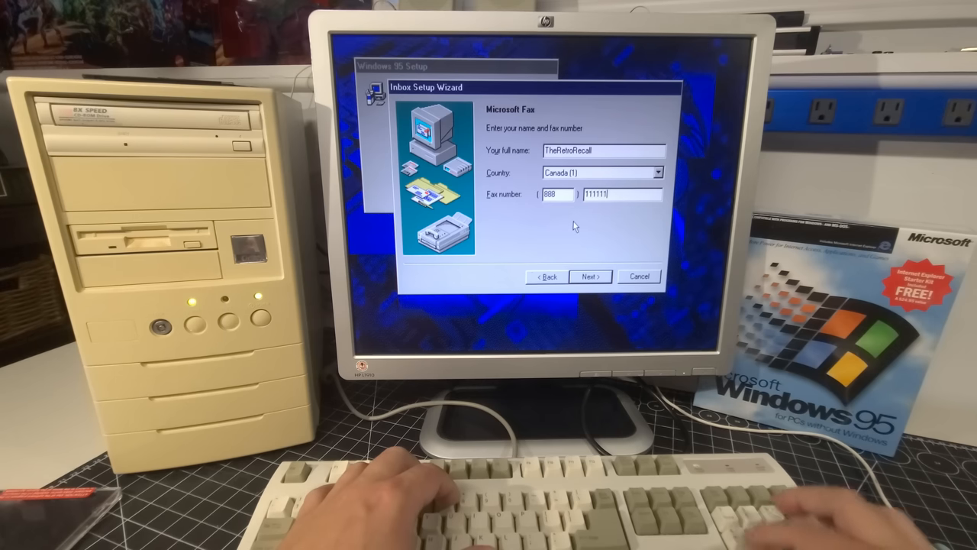
pyautogui.click(590, 275)
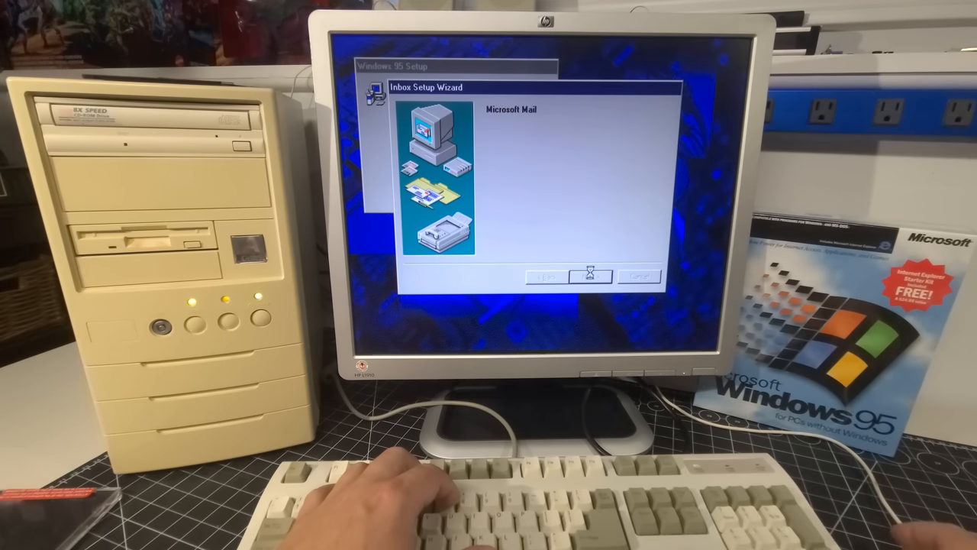
pyautogui.click(590, 276)
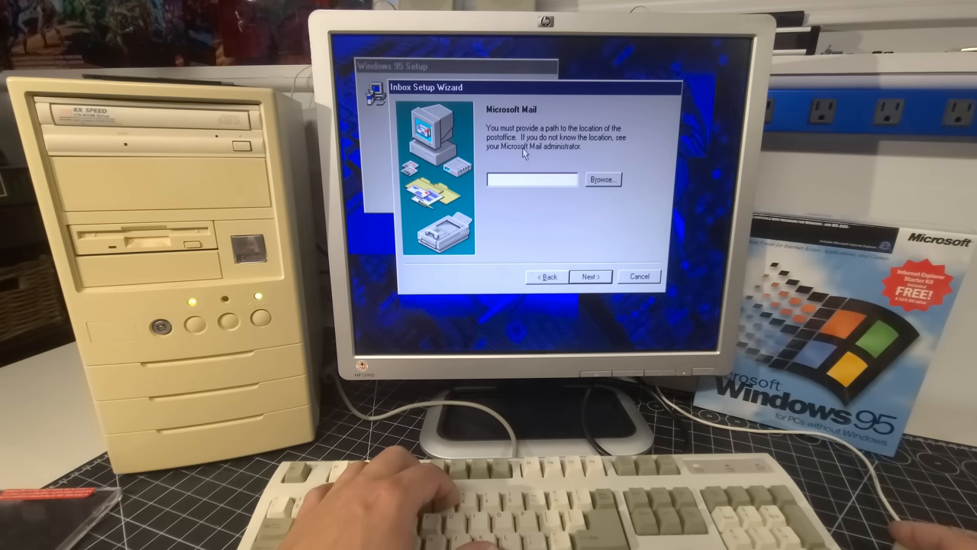
pyautogui.moveTo(527, 157)
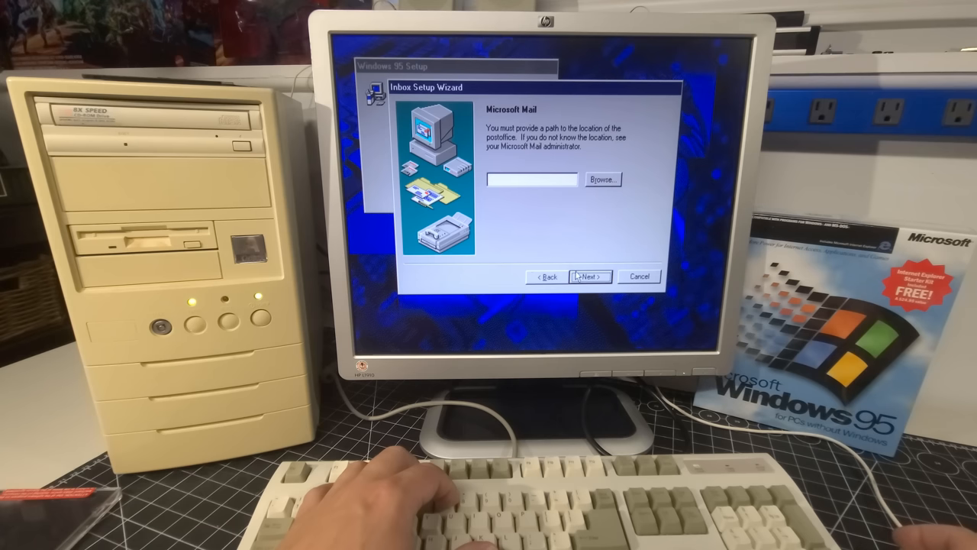
# Point Microsoft Mail's postoffice to C:\ and enter the mailbox name 'retro'.
pyautogui.click(602, 179)
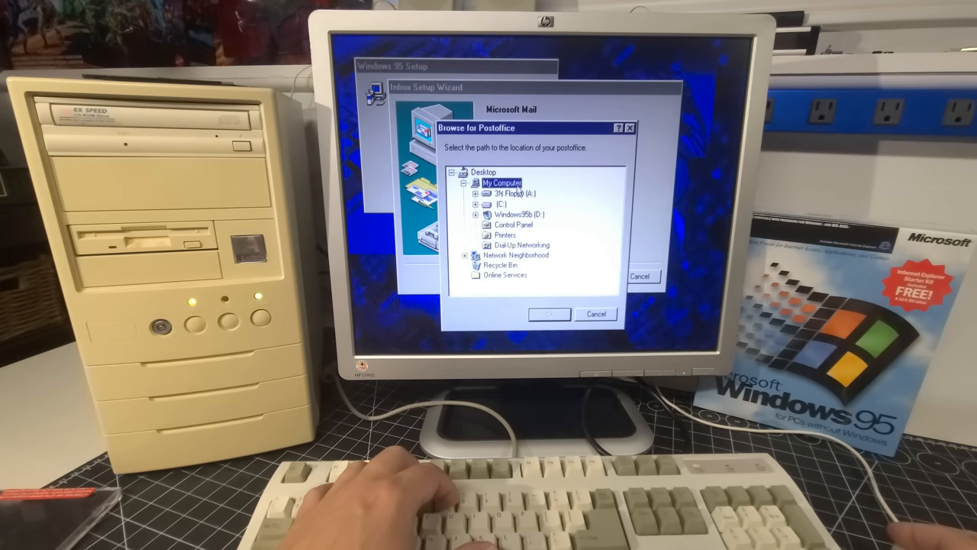
pyautogui.click(476, 204)
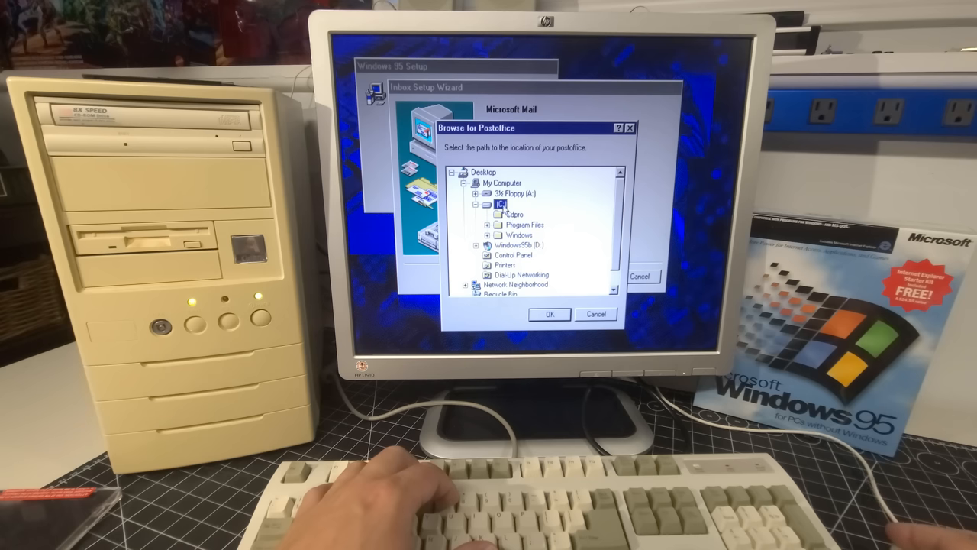
pyautogui.click(549, 314)
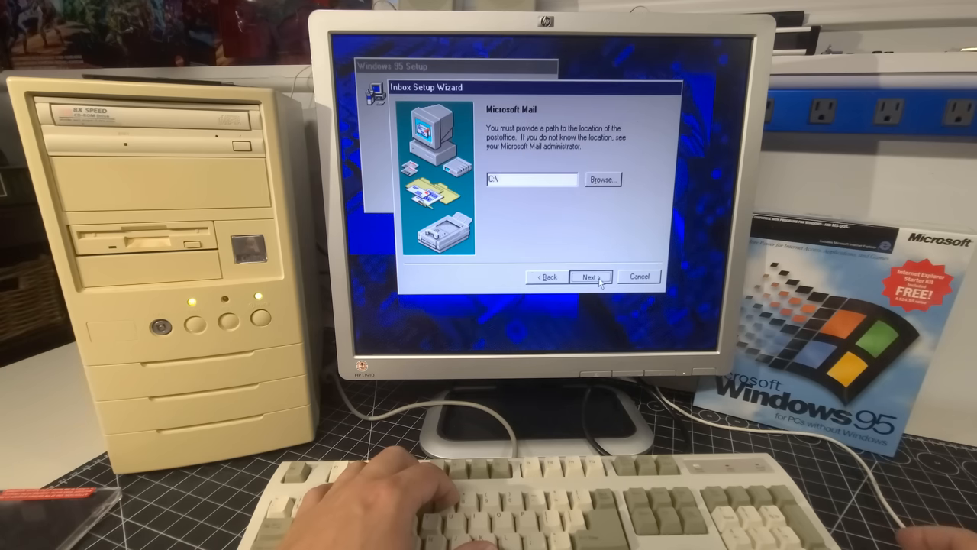
pyautogui.click(589, 276)
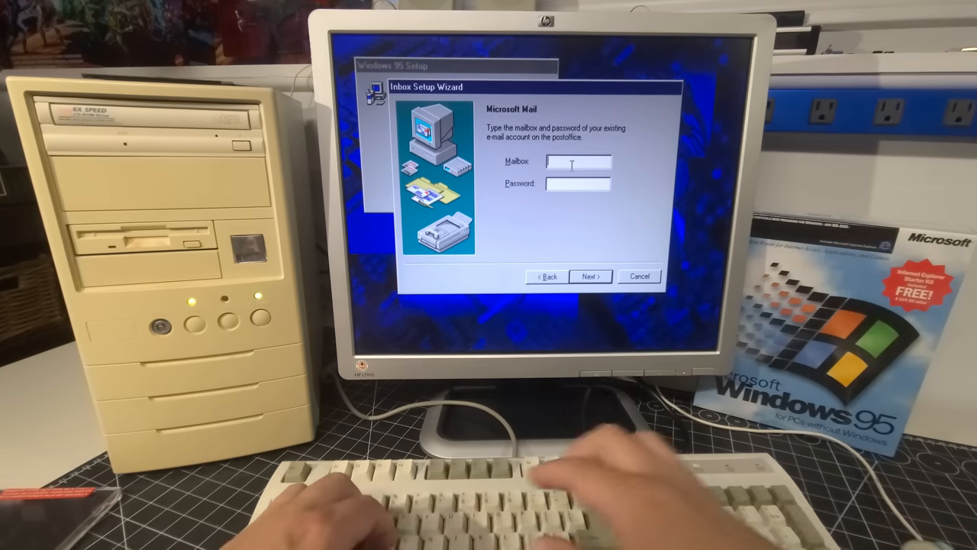
pyautogui.write('retro')
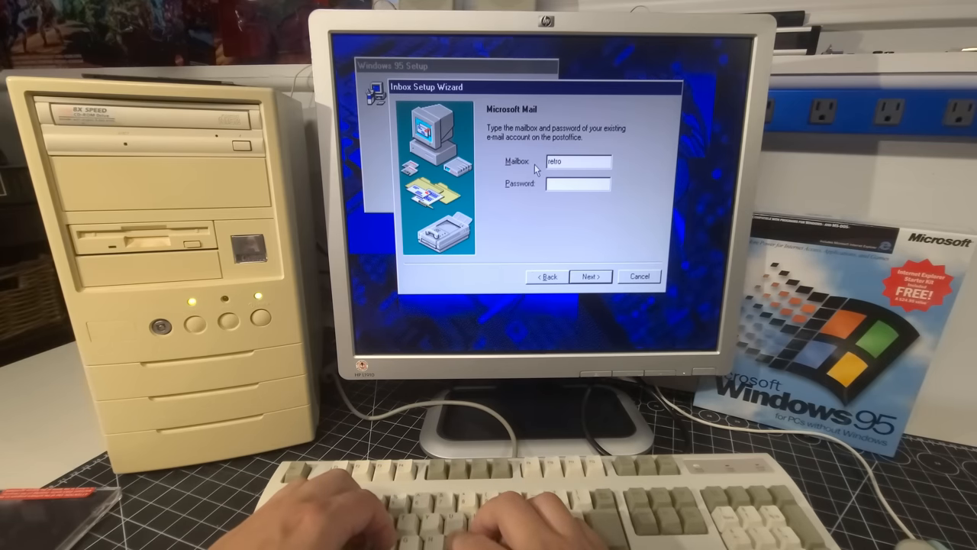
pyautogui.click(590, 275)
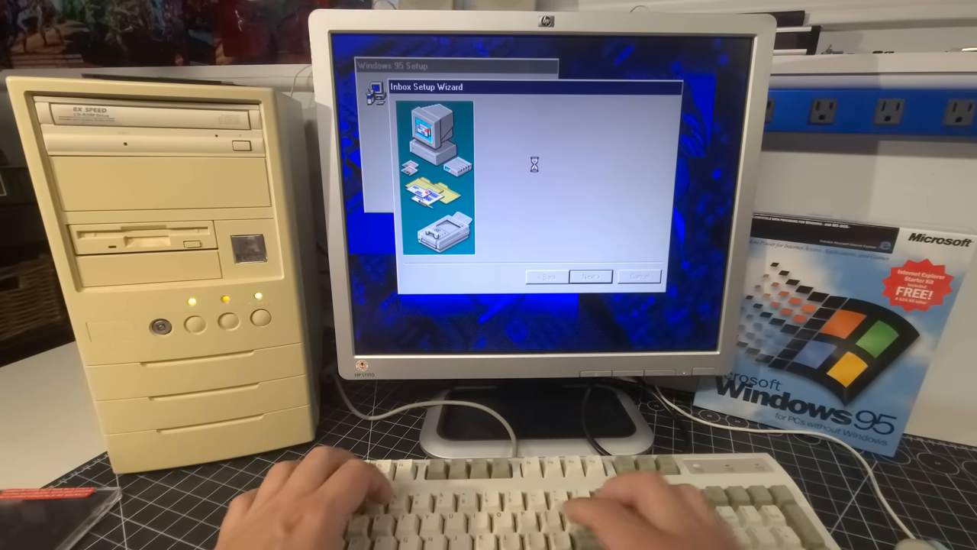
# Accept the default mailbox.pab address book and finish Inbox setup.
pyautogui.click(590, 276)
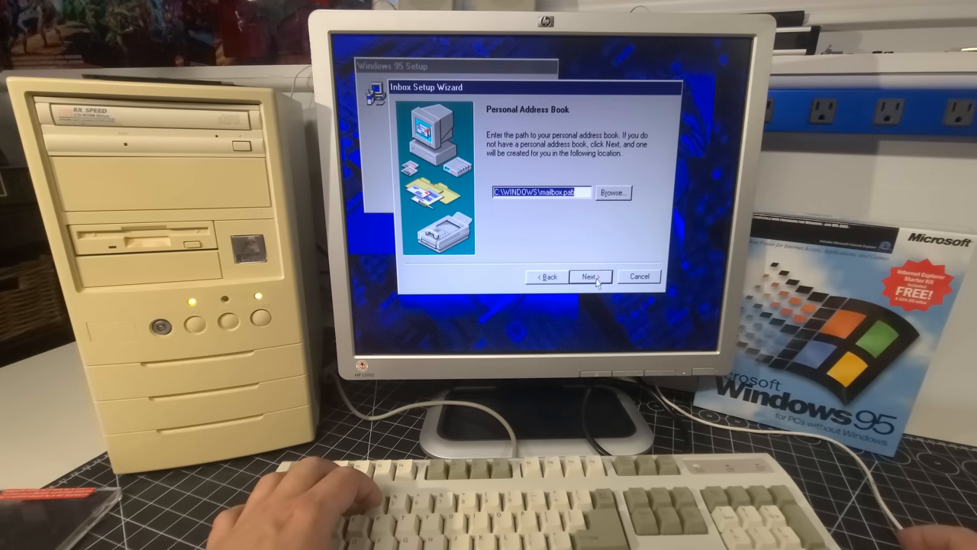
pyautogui.click(590, 276)
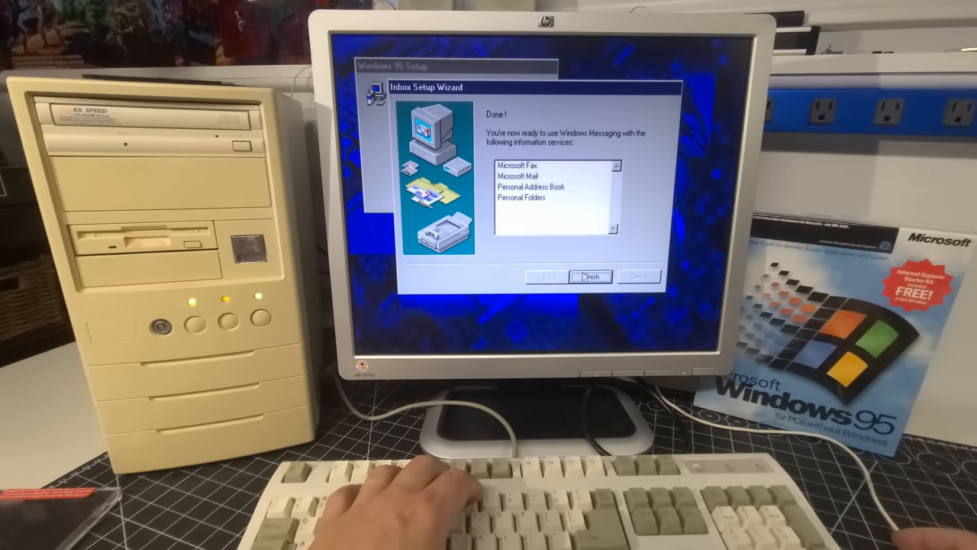
pyautogui.click(589, 276)
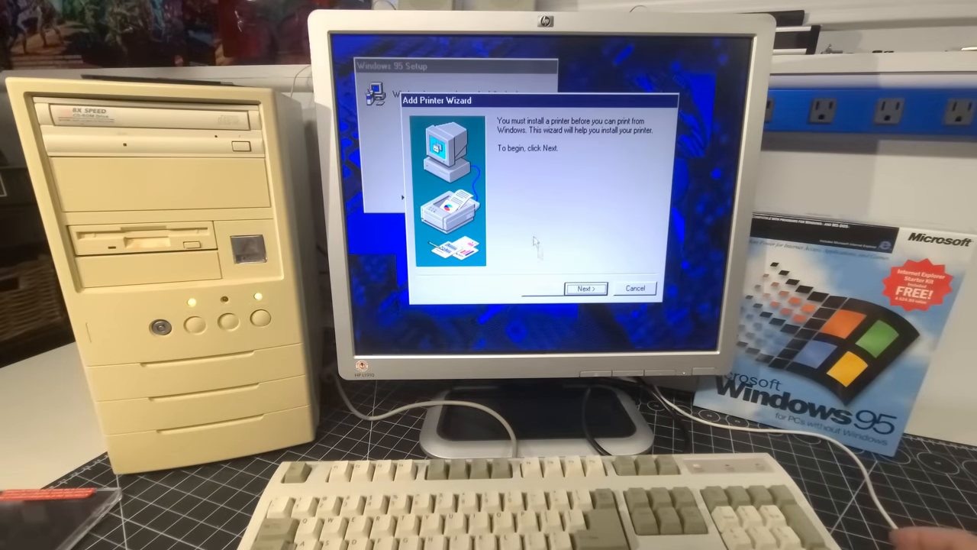
# Add a local Epson FX-1050 on LPT1, keeping its suggested name and skipping the test page.
pyautogui.click(584, 288)
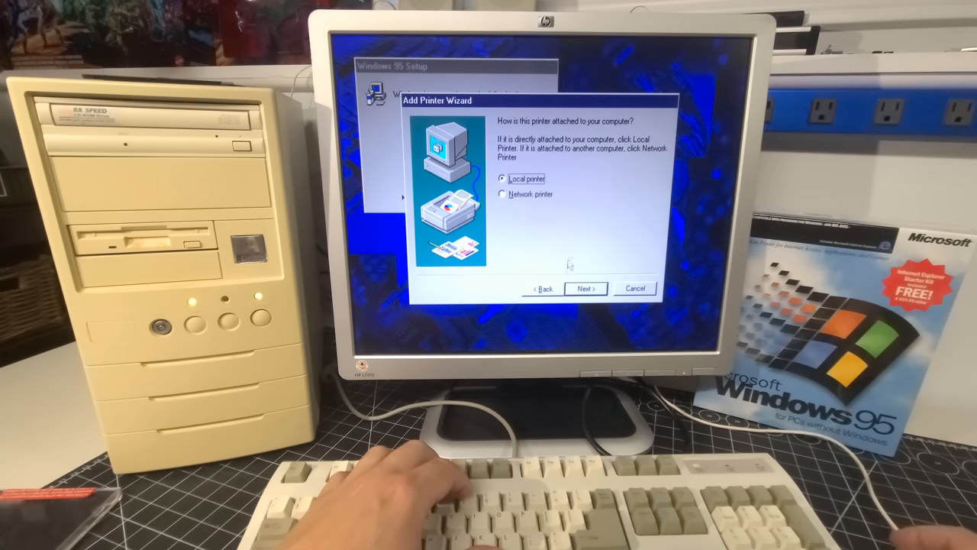
pyautogui.click(585, 288)
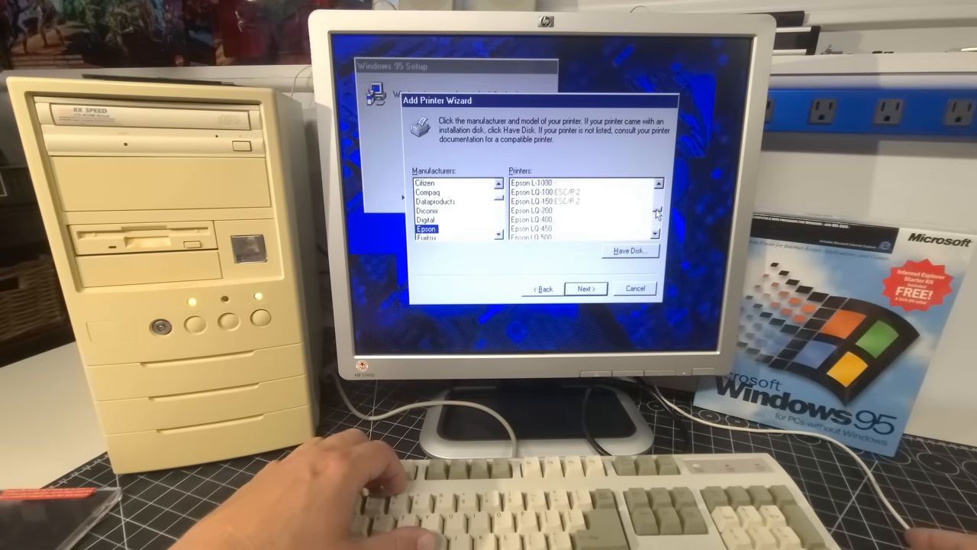
pyautogui.scroll(-3)
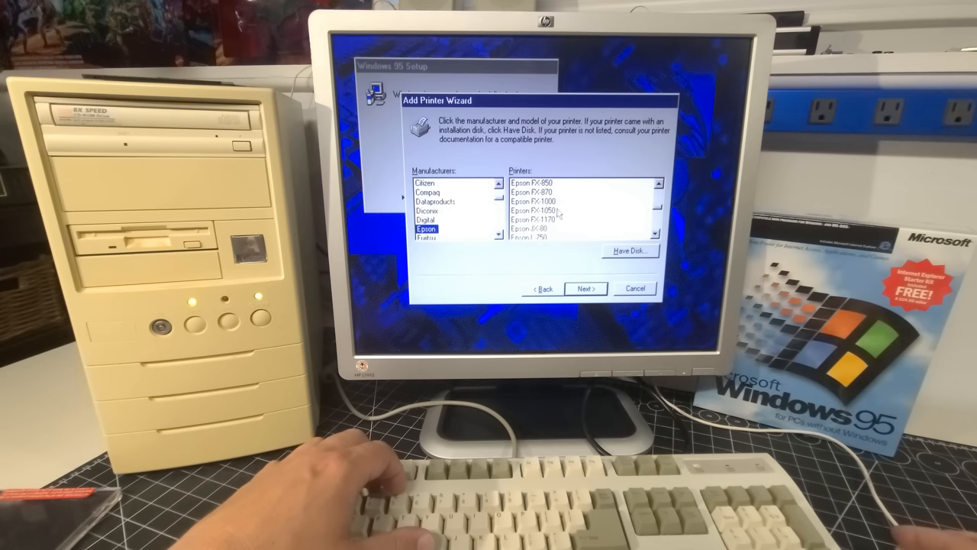
pyautogui.click(586, 289)
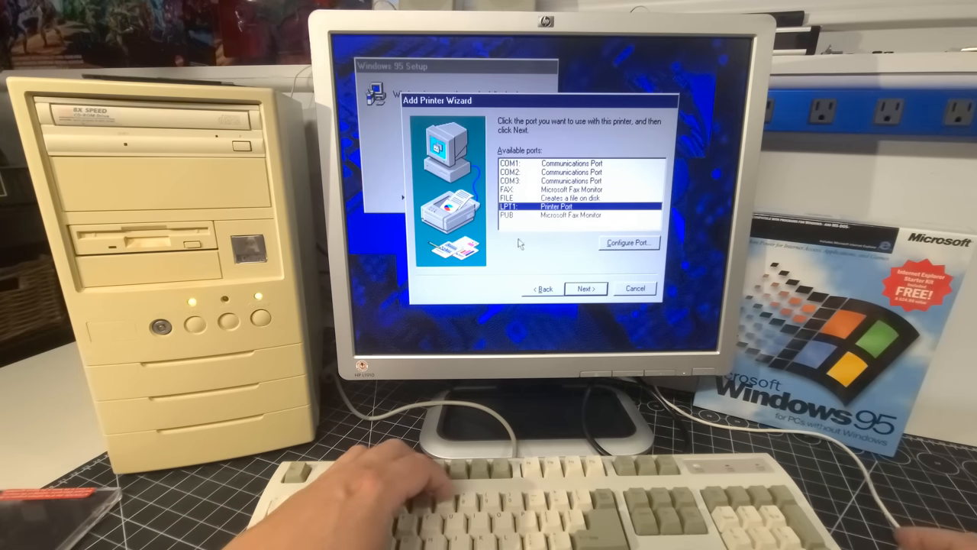
pyautogui.click(586, 289)
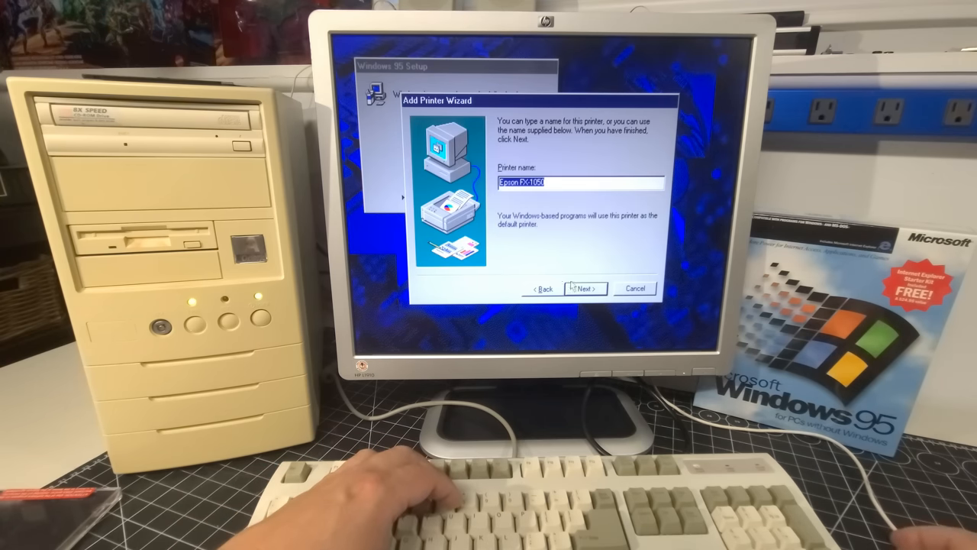
pyautogui.click(584, 288)
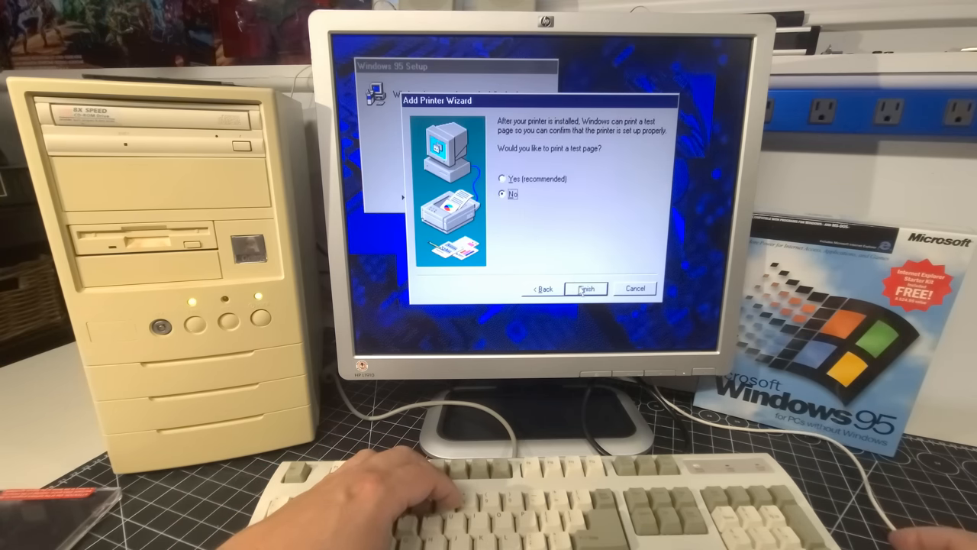
pyautogui.click(585, 288)
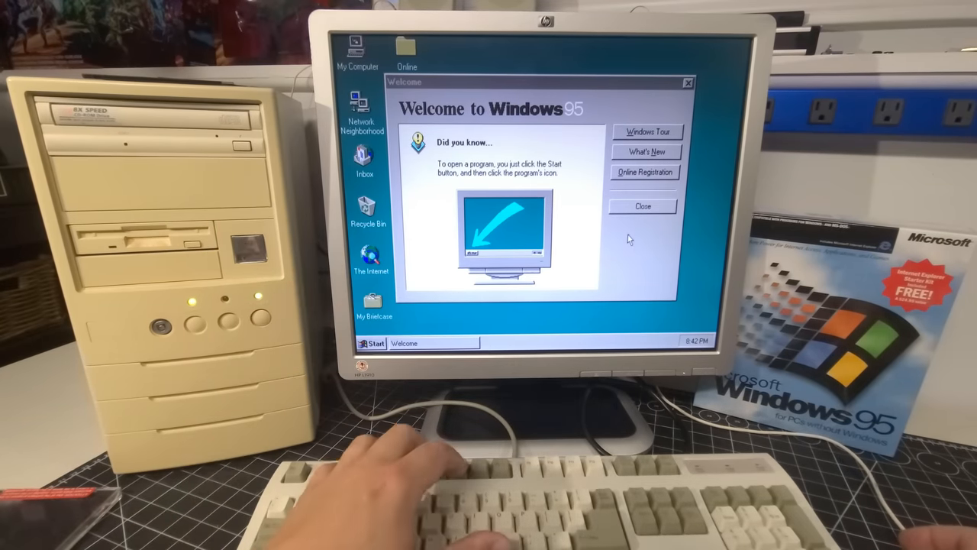
# Dismiss the Welcome screen, review Device Manager for unknown devices, then open the floppy's Arack32 folder.
pyautogui.click(642, 207)
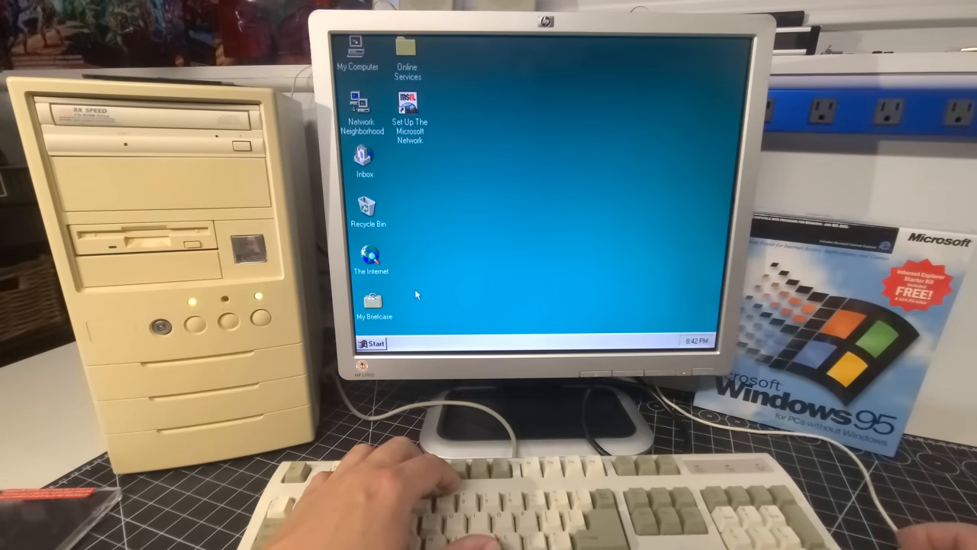
pyautogui.click(372, 342)
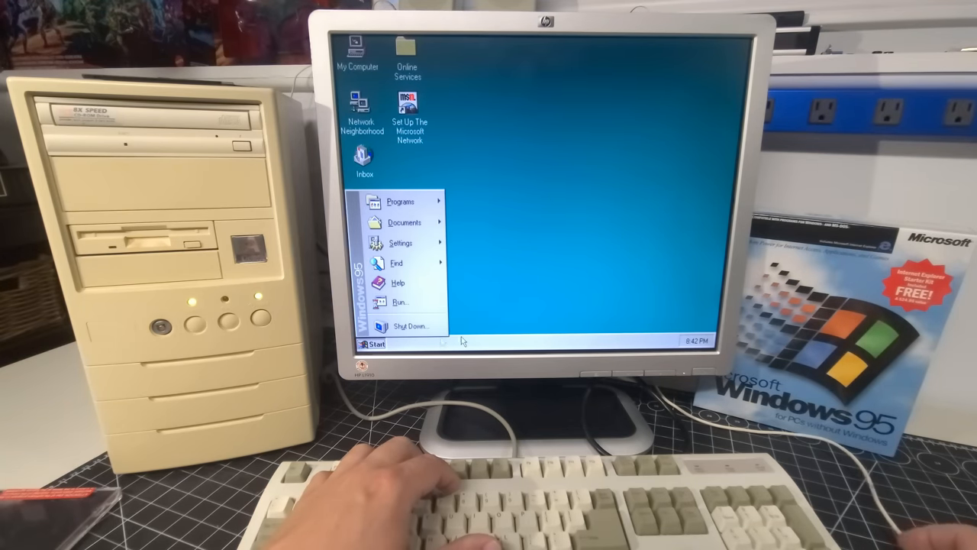
pyautogui.click(561, 243)
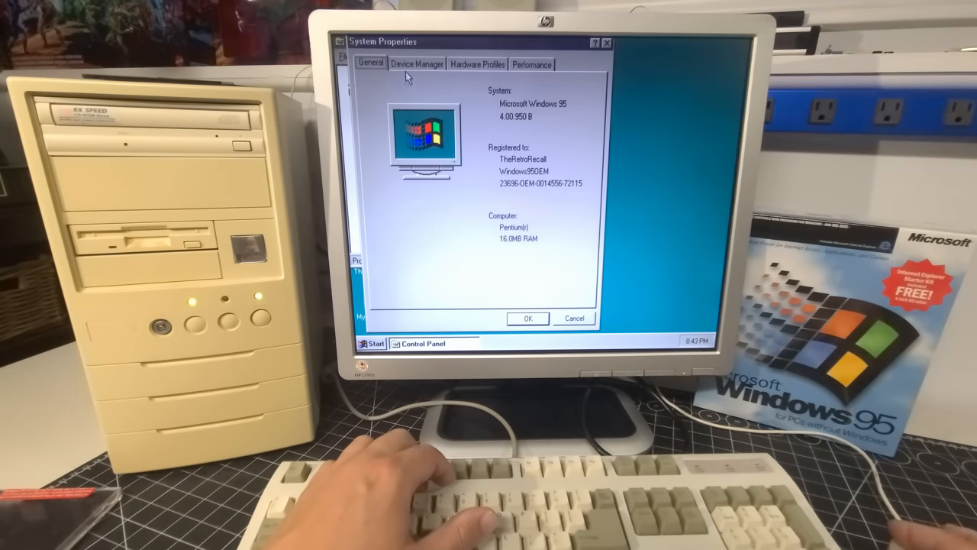
pyautogui.click(417, 63)
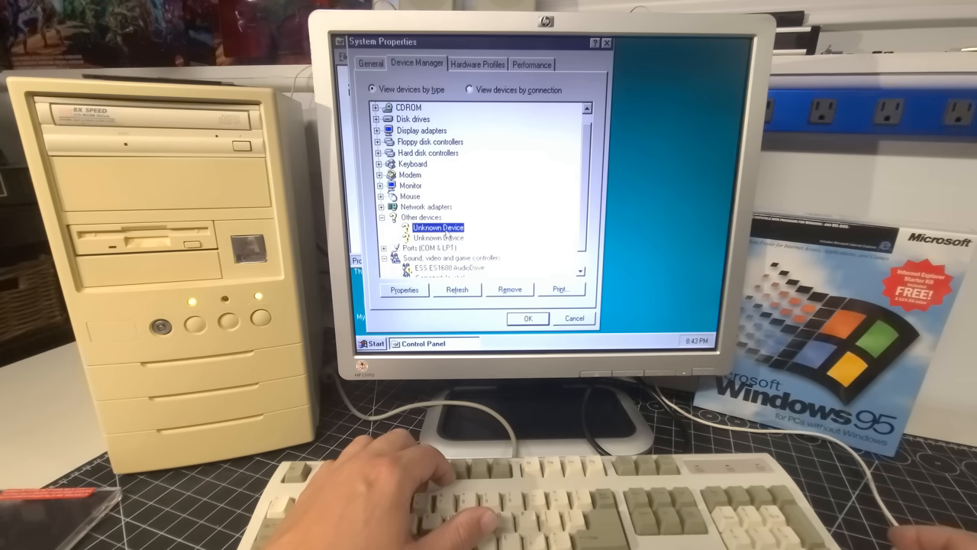
pyautogui.click(384, 217)
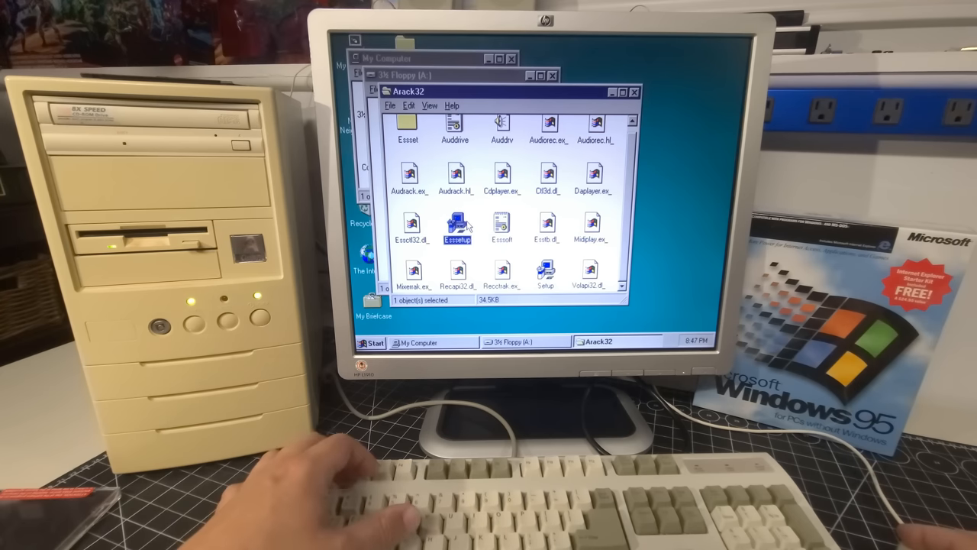
# Run Esssetup from the floppy and install into a newly created C:\AUDRACK.w32 directory.
pyautogui.doubleClick(455, 225)
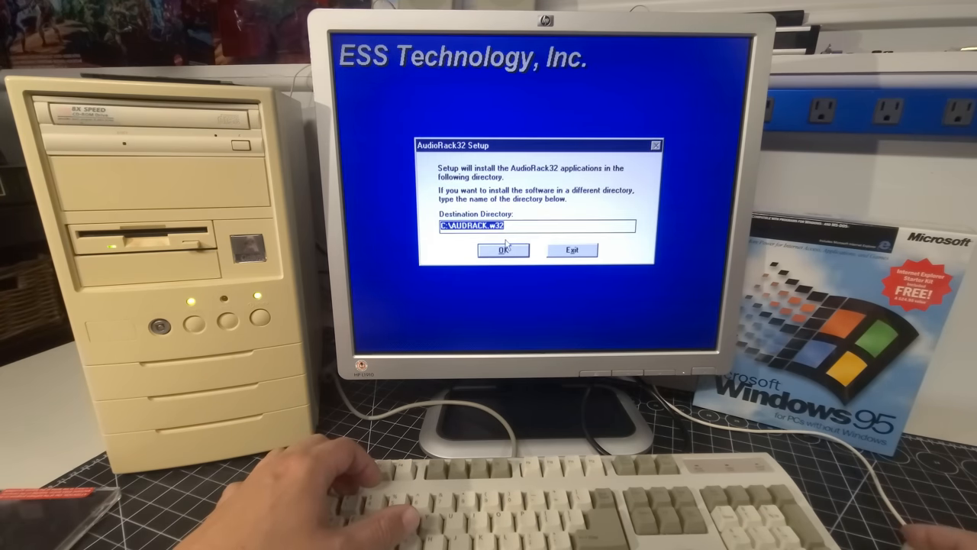
pyautogui.click(502, 251)
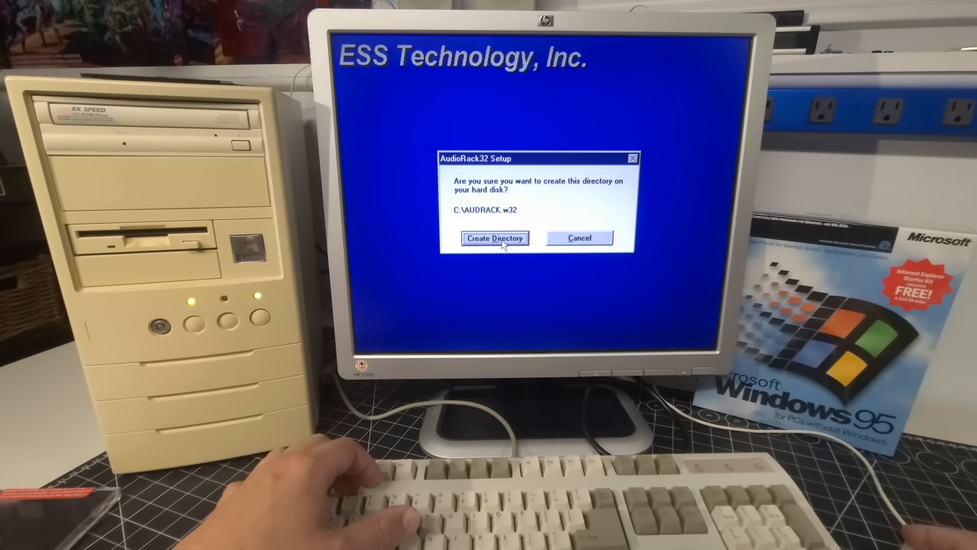
pyautogui.click(493, 238)
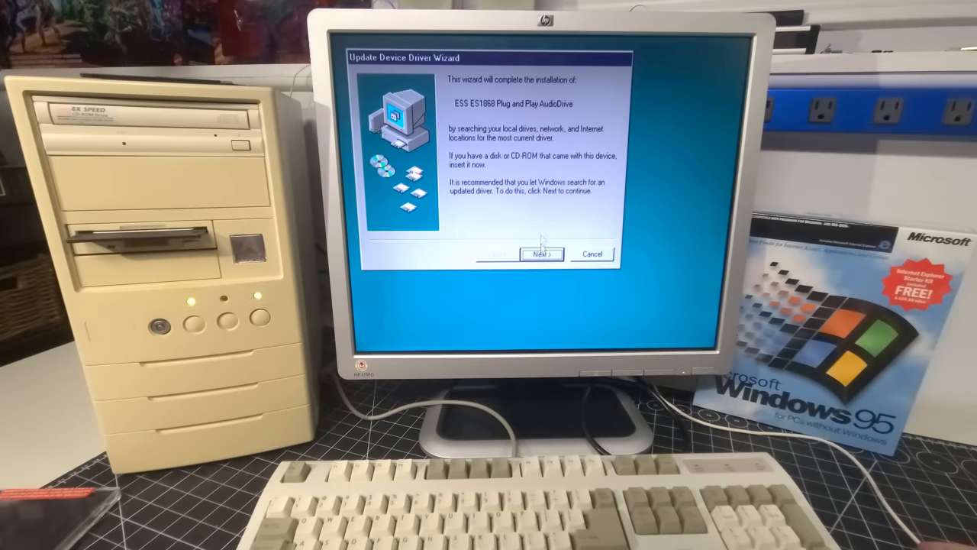
# Let the Update Device Driver Wizard find the ES1868 driver and copy files from the inserted disk.
pyautogui.click(542, 254)
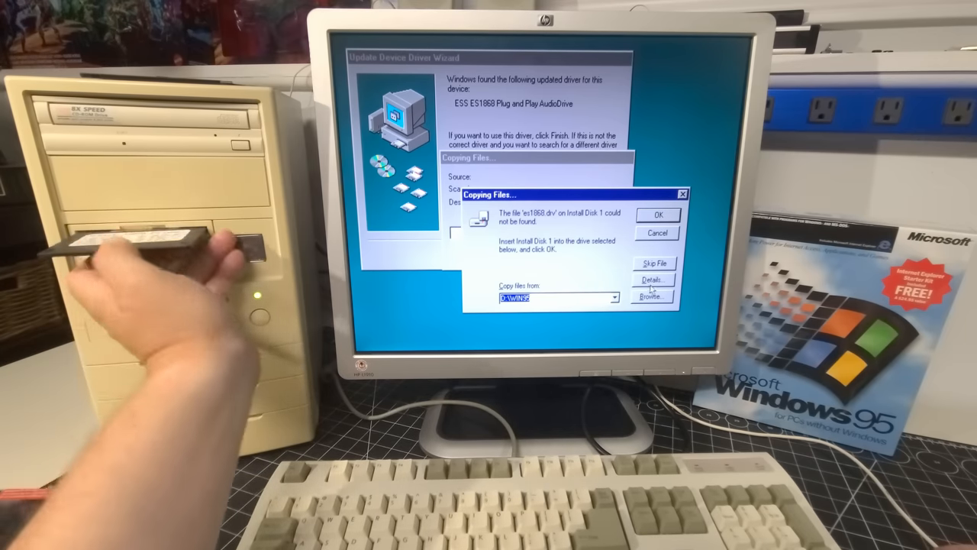
pyautogui.click(651, 297)
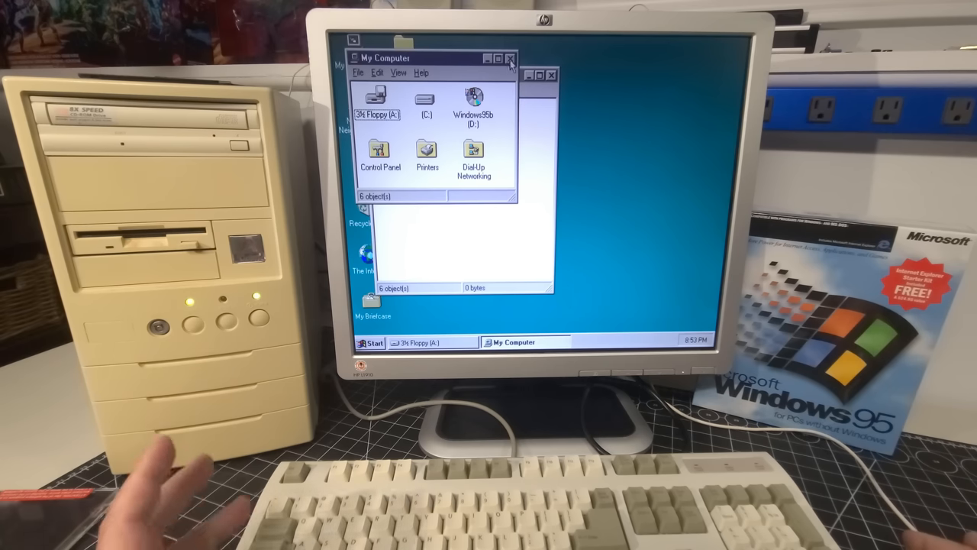
# Close My Computer and view the ESS ES1868 resources in System properties, showing a conflict.
pyautogui.click(510, 58)
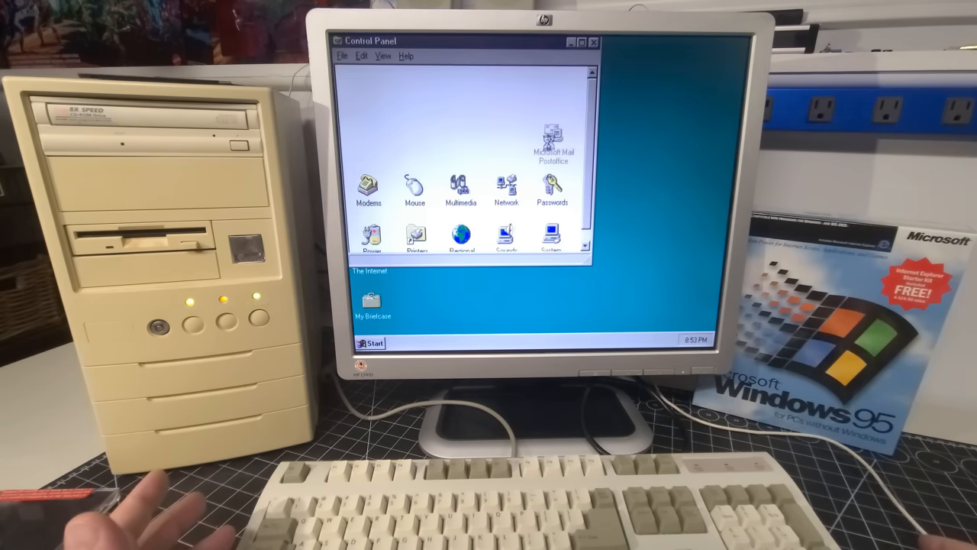
pyautogui.doubleClick(551, 236)
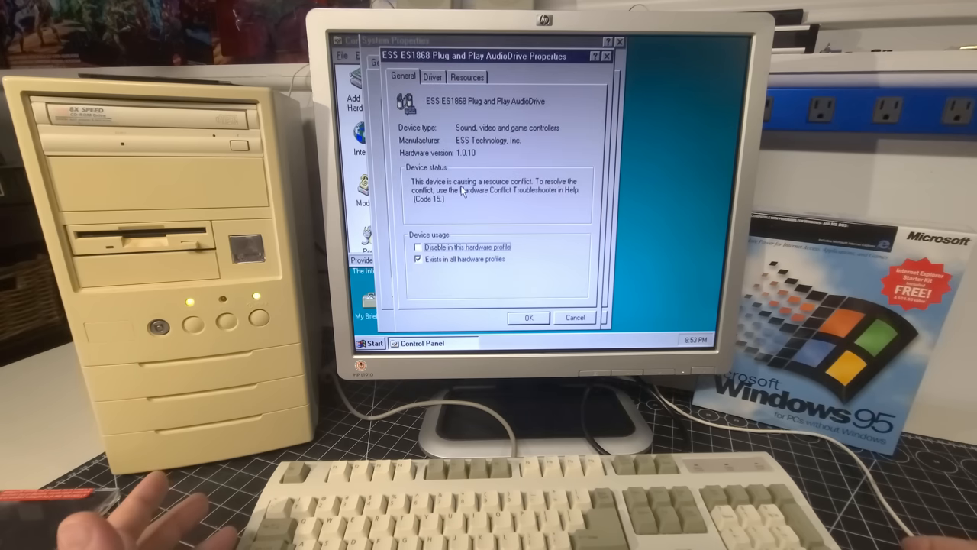
pyautogui.click(466, 77)
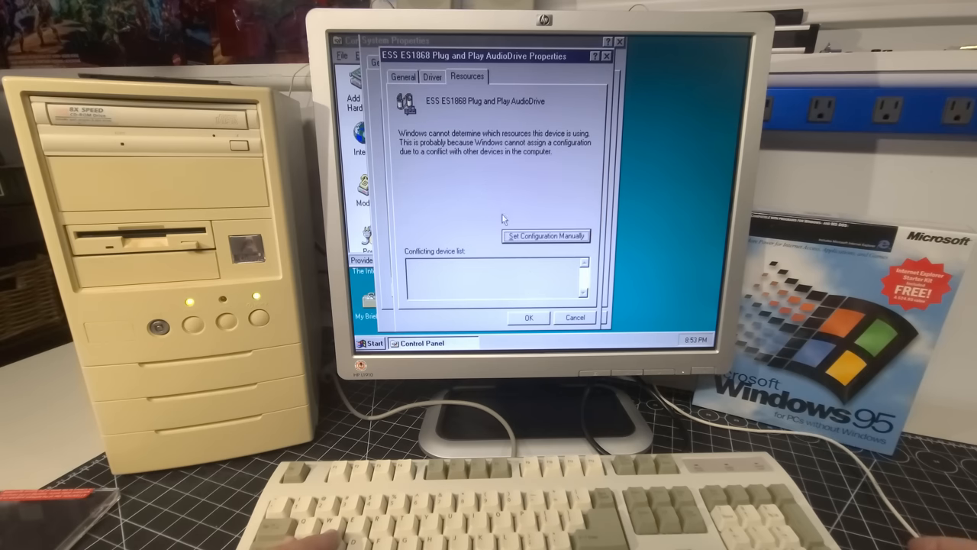
pyautogui.click(545, 235)
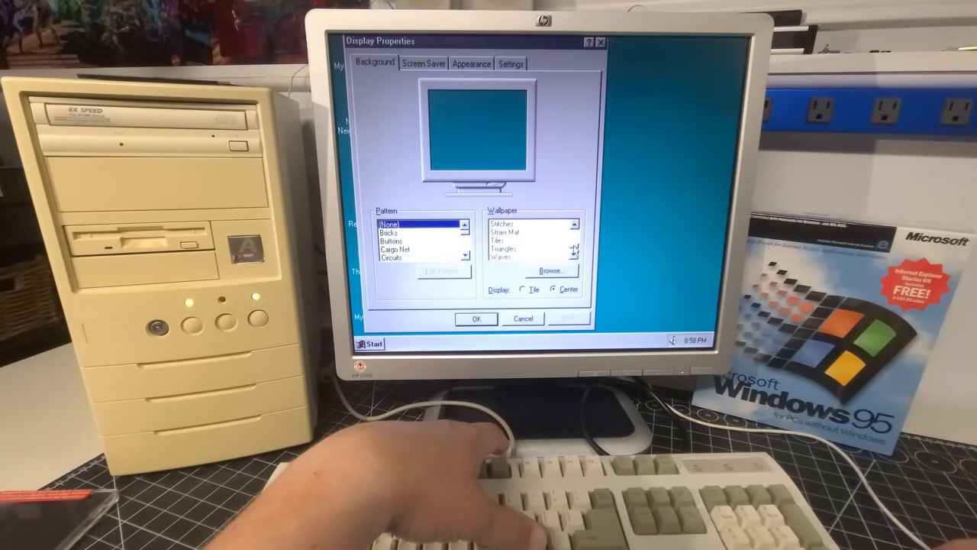
# Preview Waves and Tiles, then apply the Setup wallpaper tiled.
pyautogui.click(504, 249)
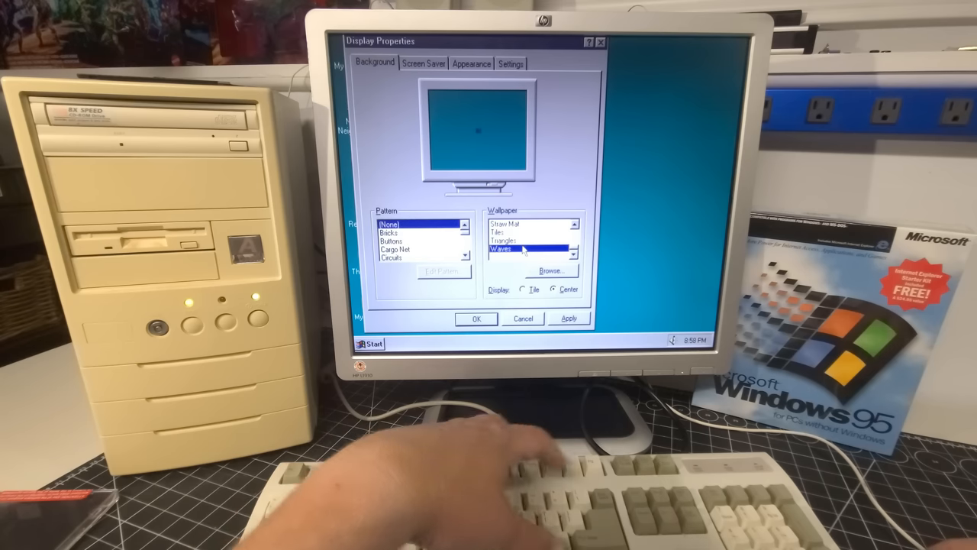
pyautogui.click(505, 241)
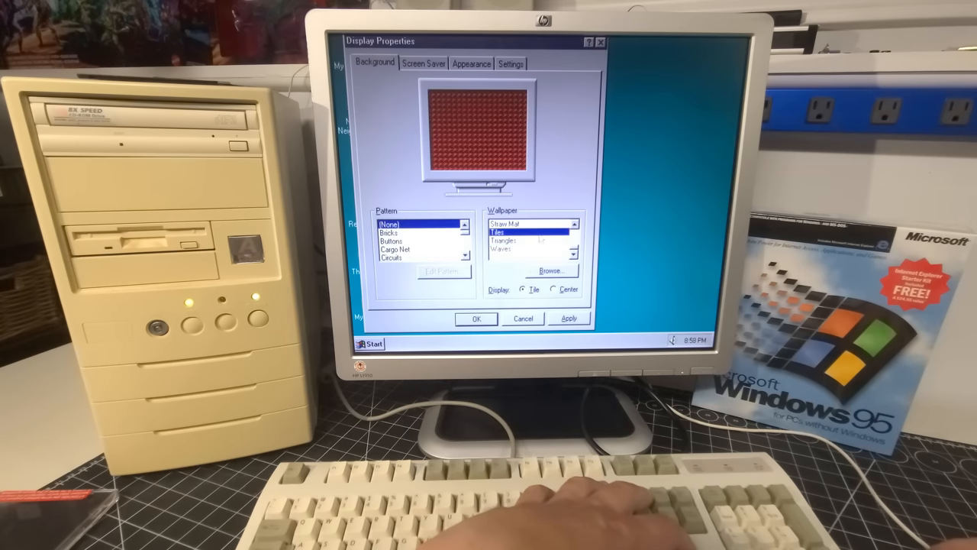
pyautogui.click(529, 223)
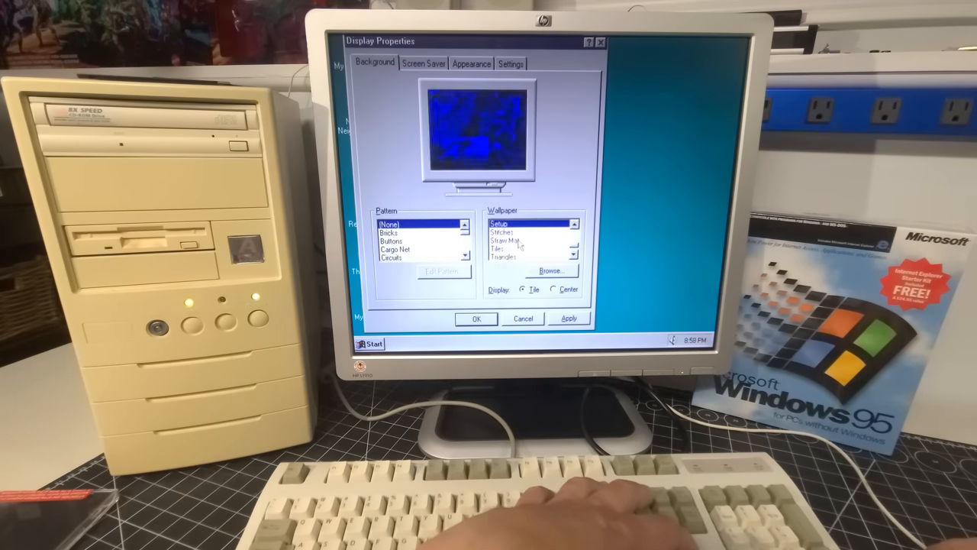
pyautogui.click(568, 318)
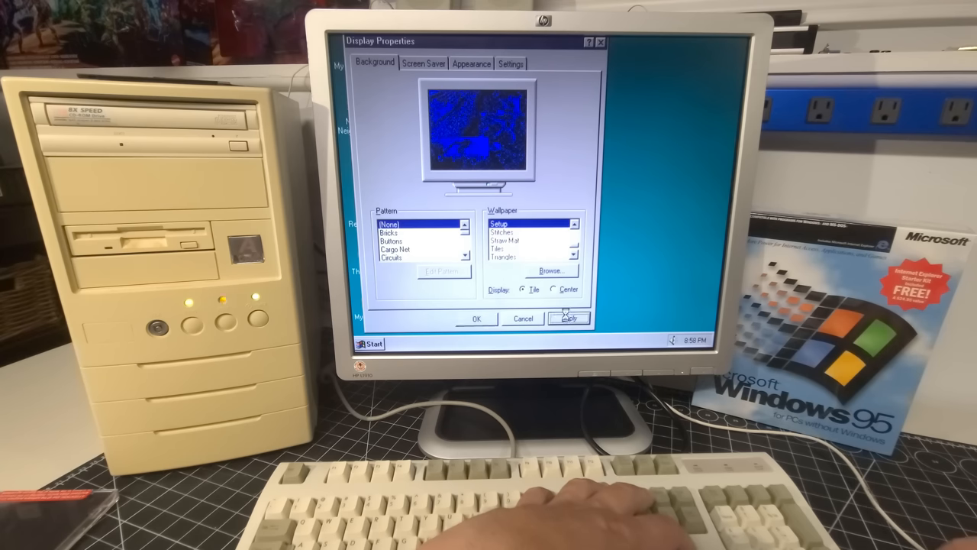
pyautogui.click(568, 318)
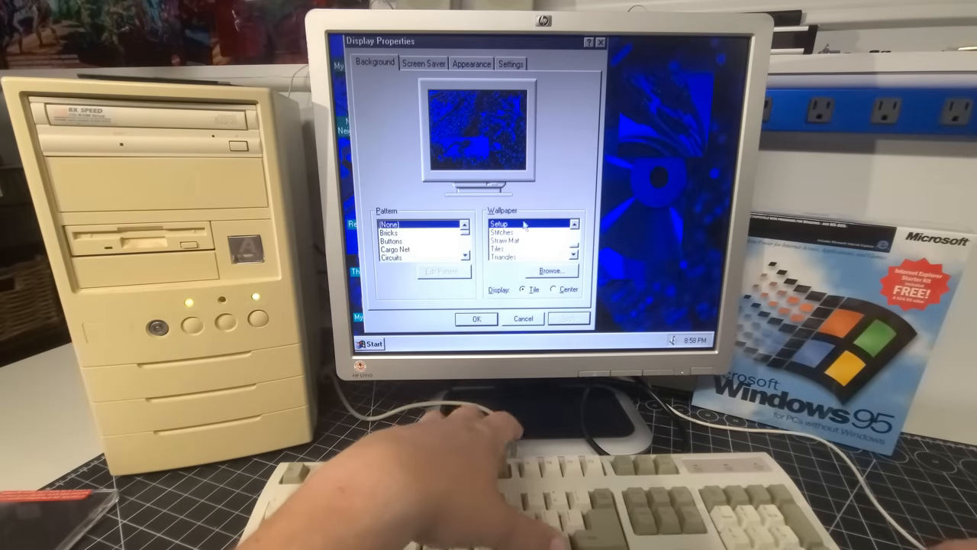
# Choose the 3D Maze screen saver, preview it, and confirm with OK.
pyautogui.click(423, 63)
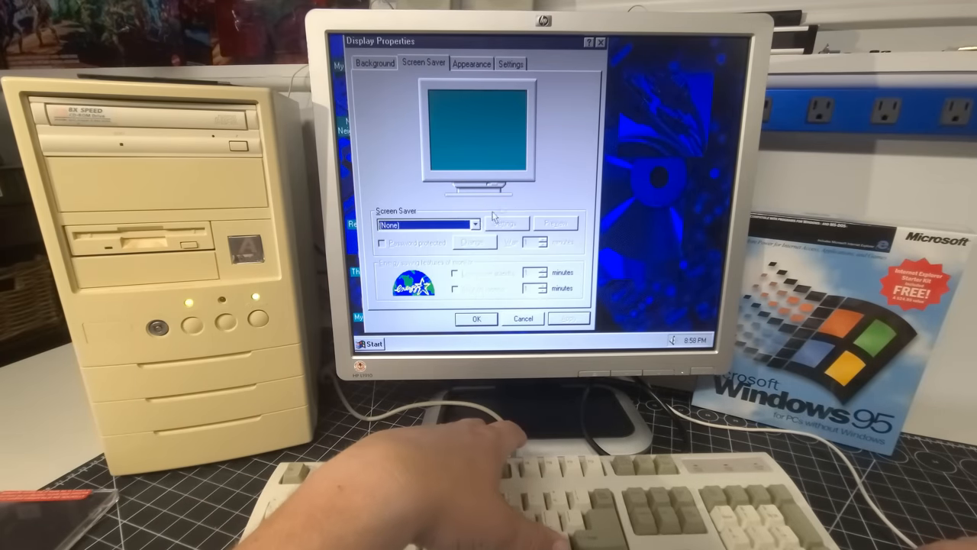
pyautogui.click(474, 224)
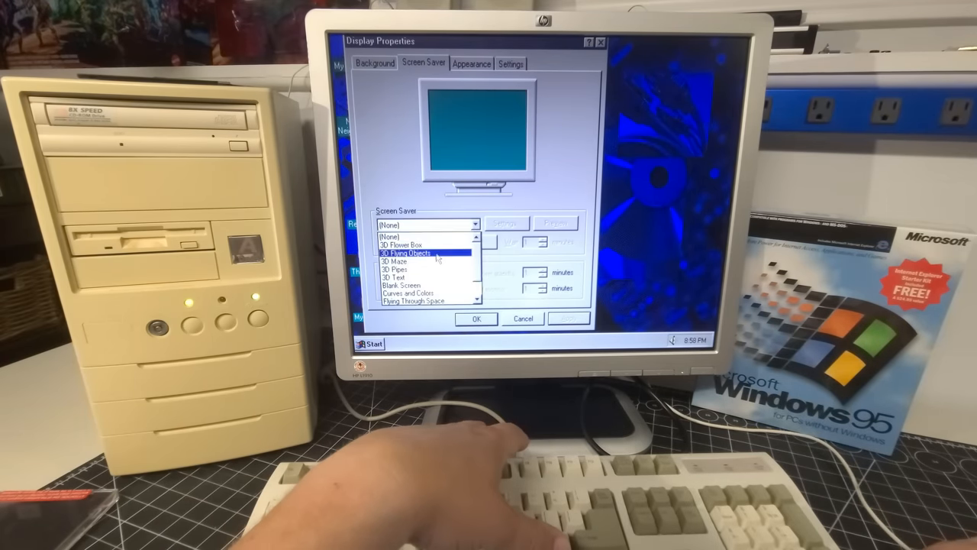
pyautogui.click(393, 261)
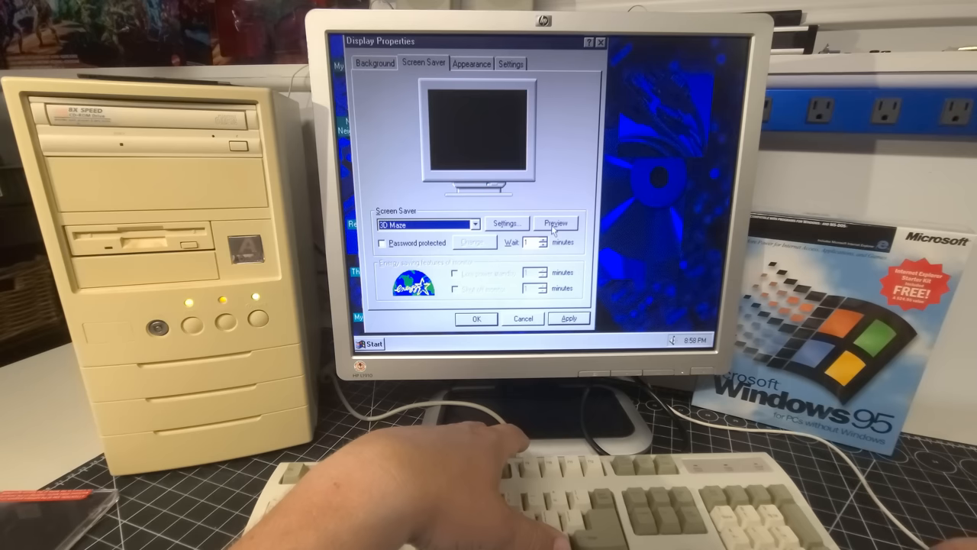
pyautogui.click(555, 222)
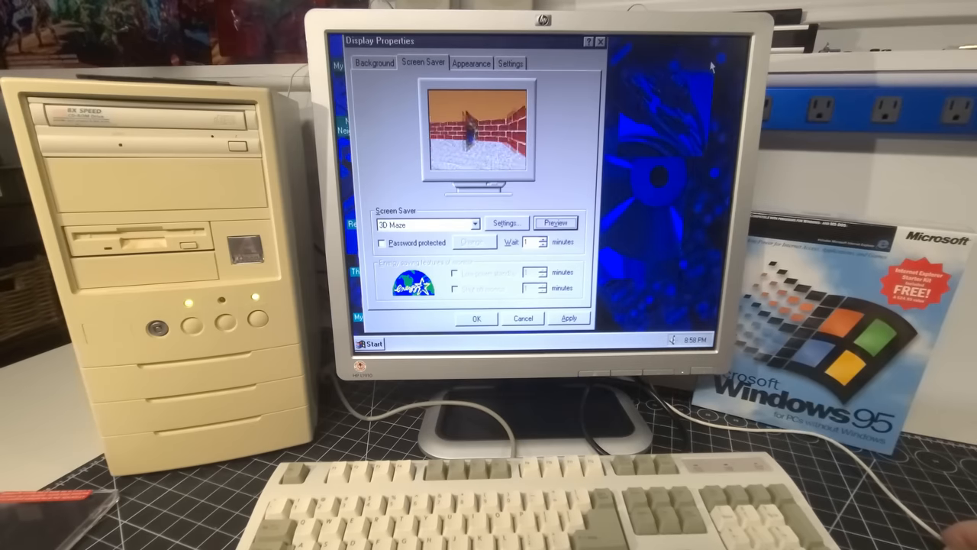
pyautogui.click(476, 318)
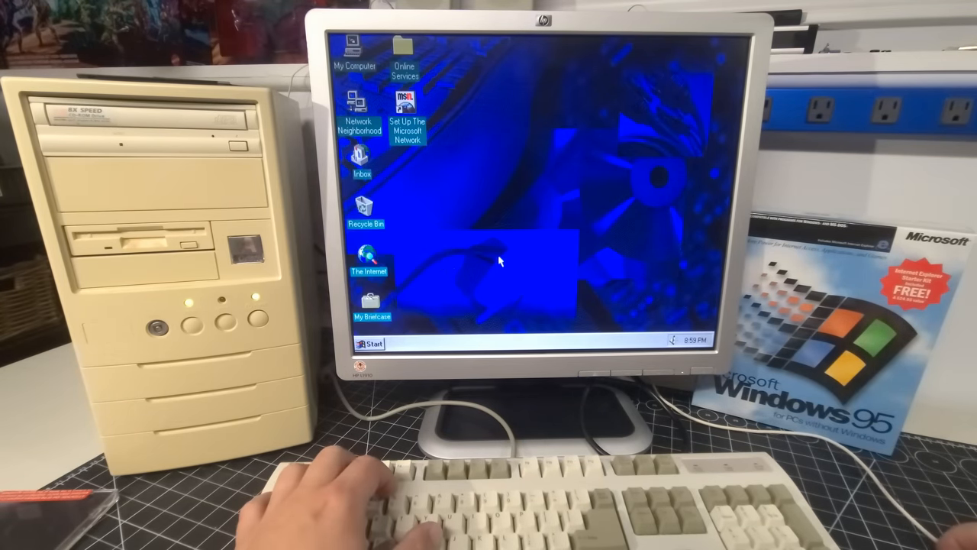
pyautogui.click(372, 343)
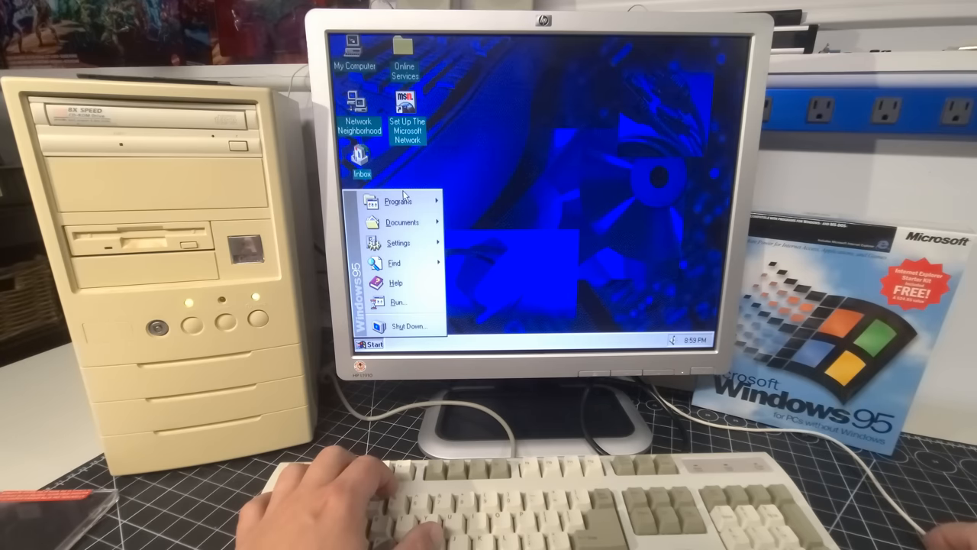
pyautogui.click(398, 200)
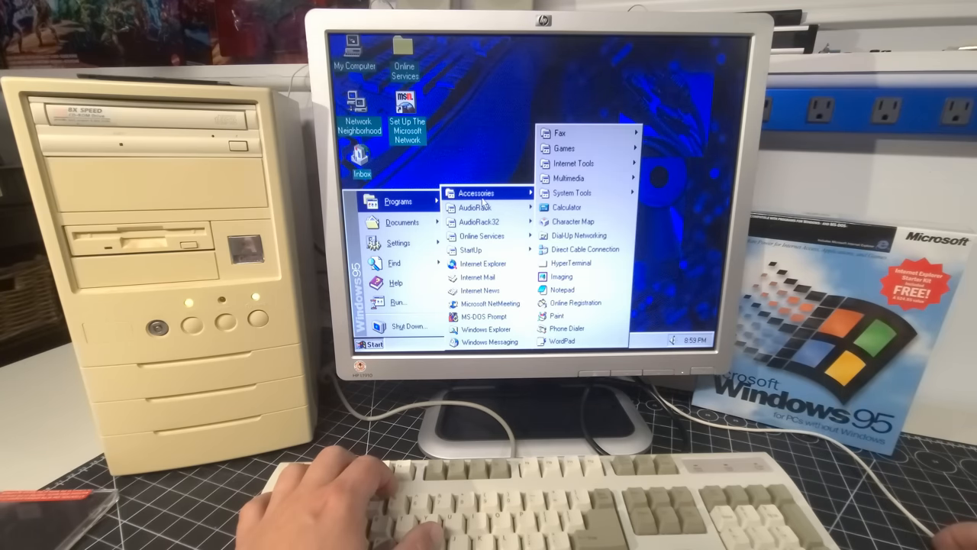
pyautogui.moveTo(560, 132)
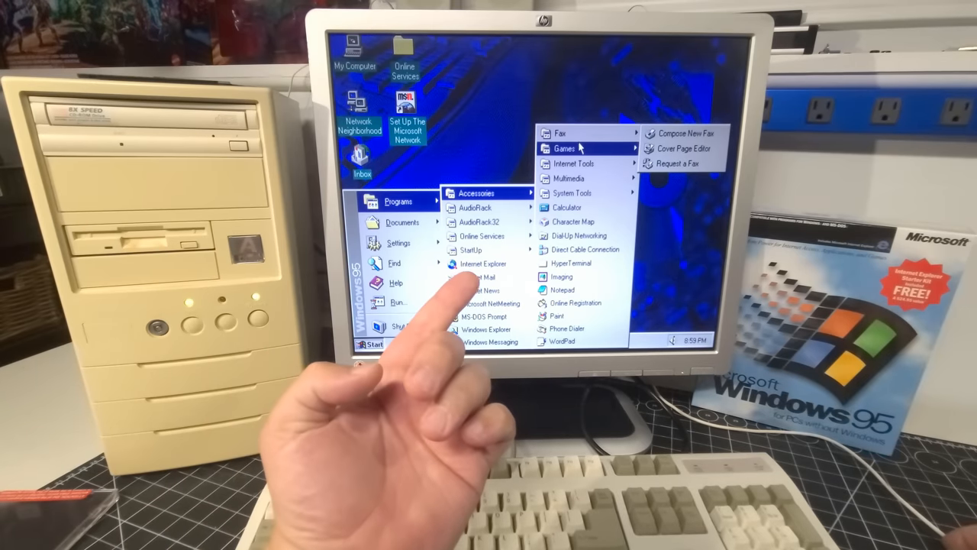
pyautogui.moveTo(563, 148)
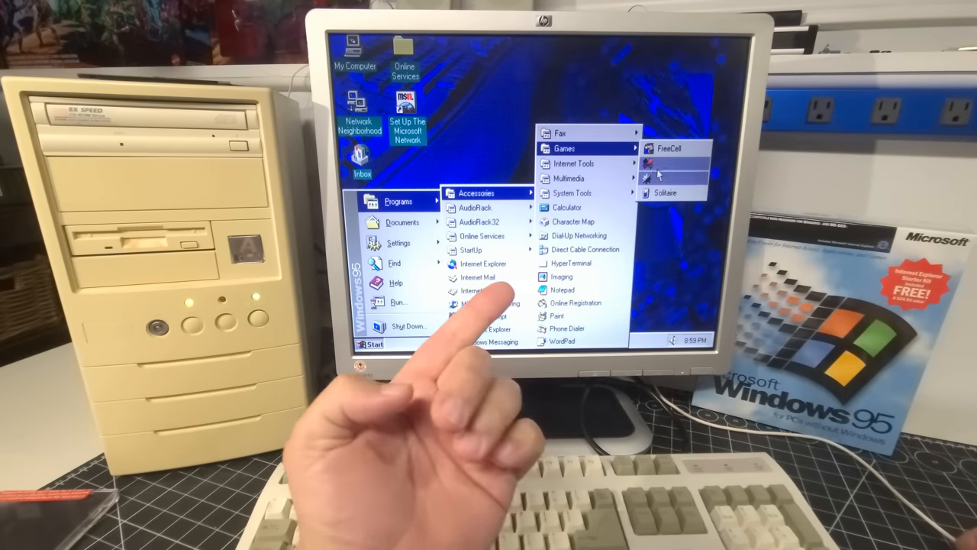
pyautogui.click(665, 192)
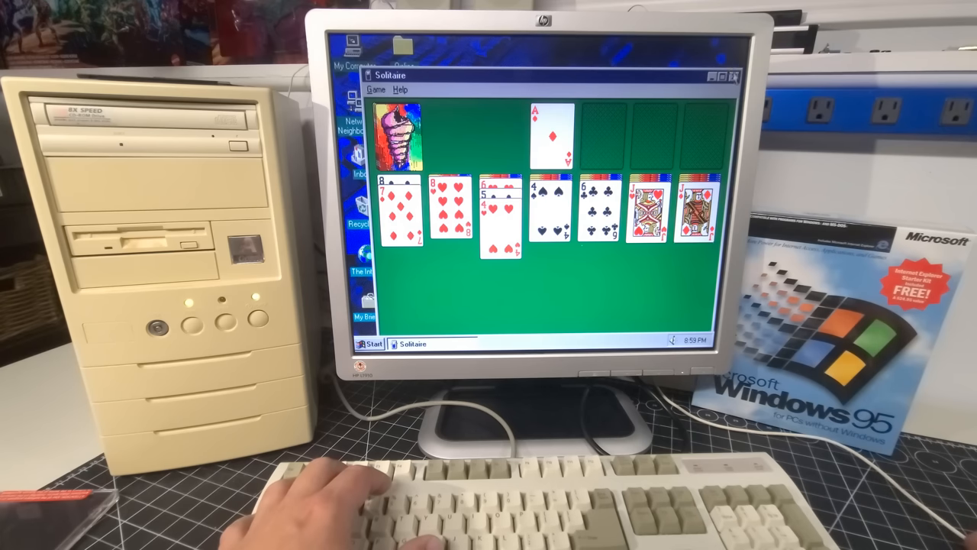
pyautogui.click(373, 343)
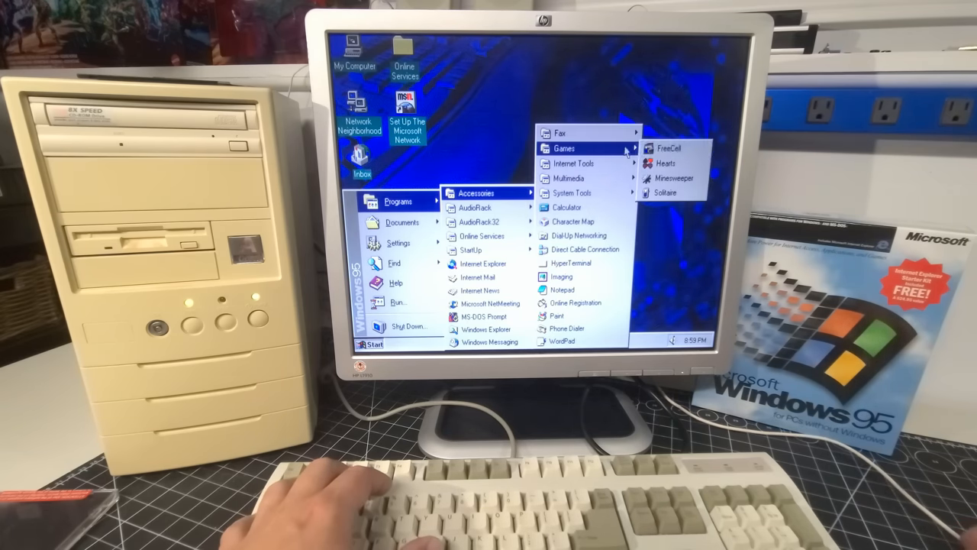
pyautogui.click(674, 178)
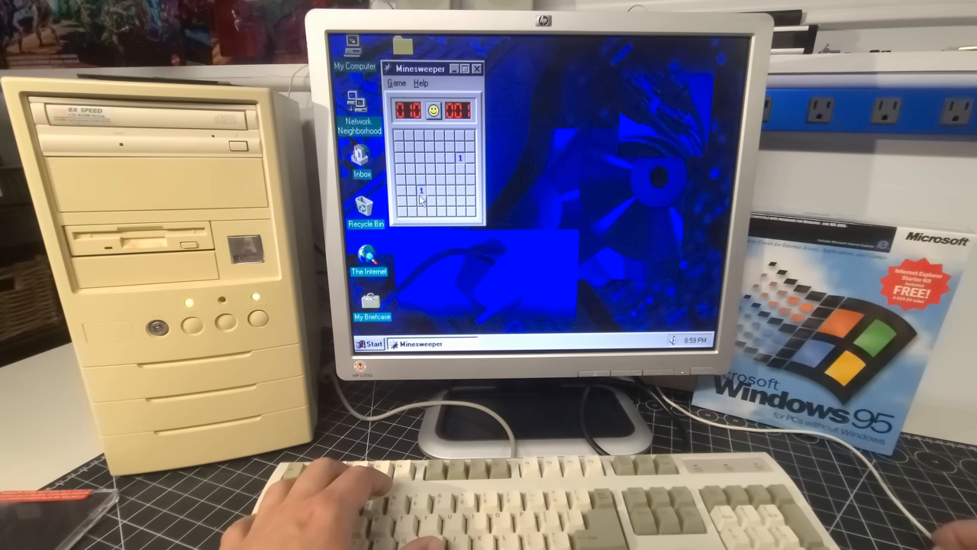
pyautogui.click(413, 213)
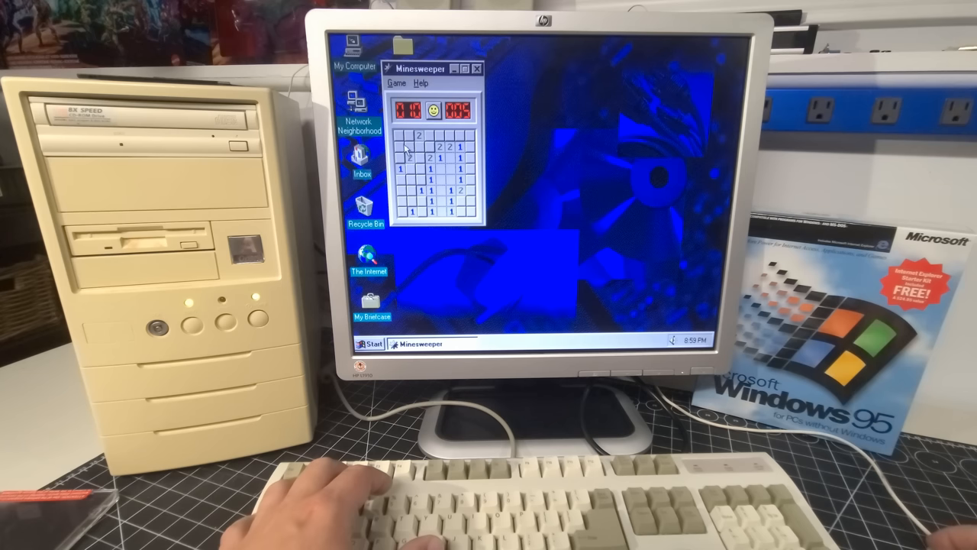
pyautogui.click(470, 200)
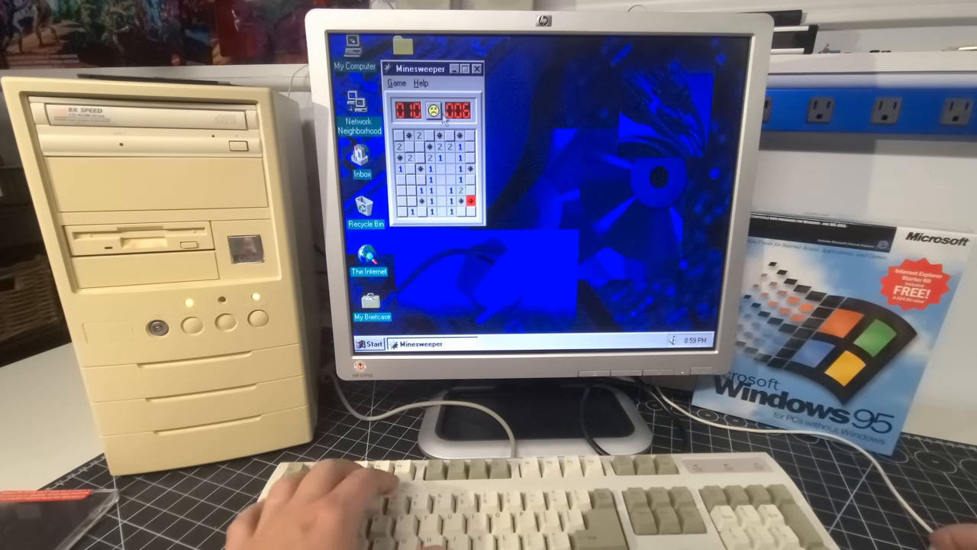
pyautogui.click(476, 68)
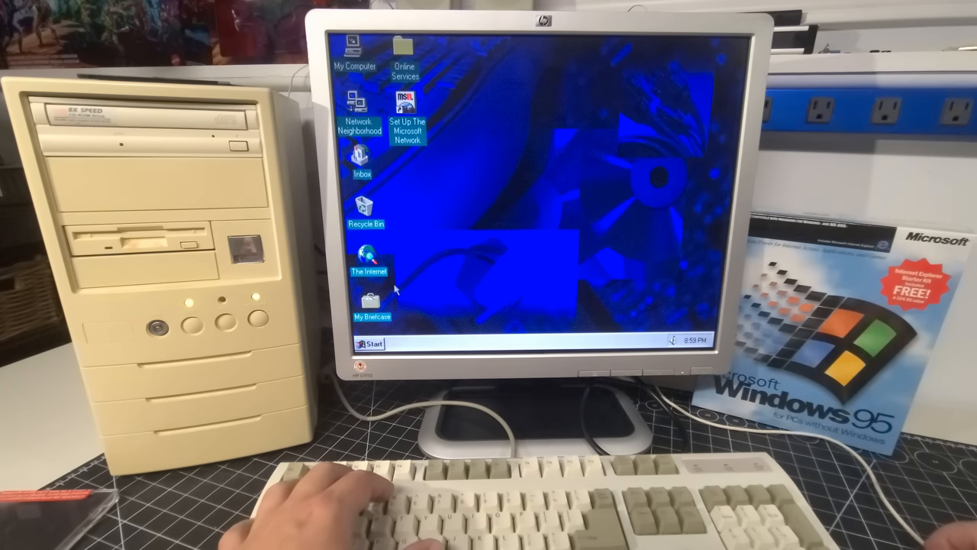
pyautogui.click(372, 342)
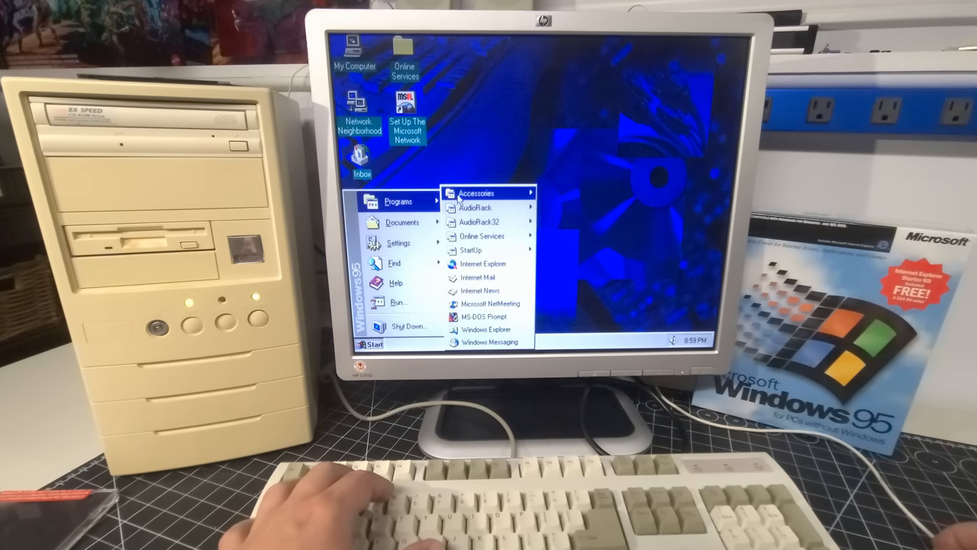
pyautogui.moveTo(480, 222)
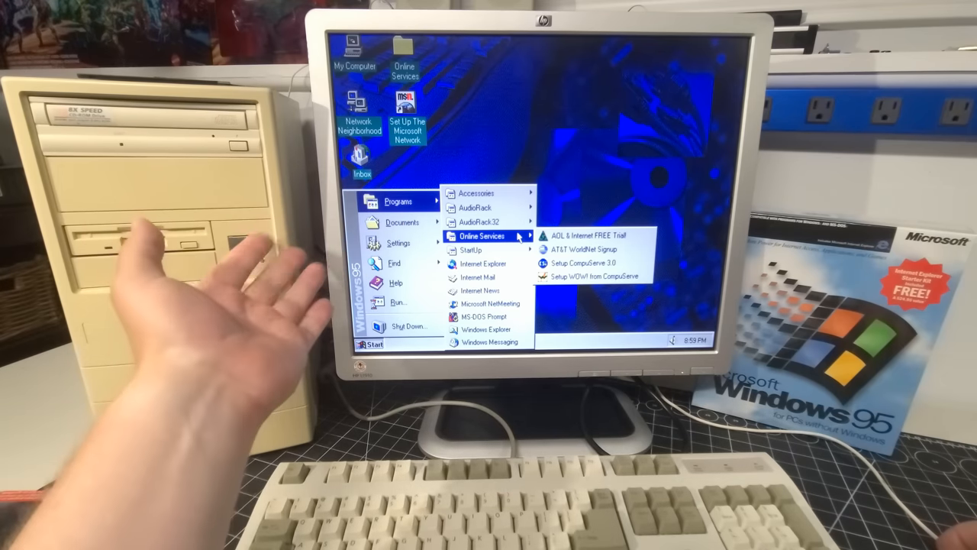
pyautogui.moveTo(470, 250)
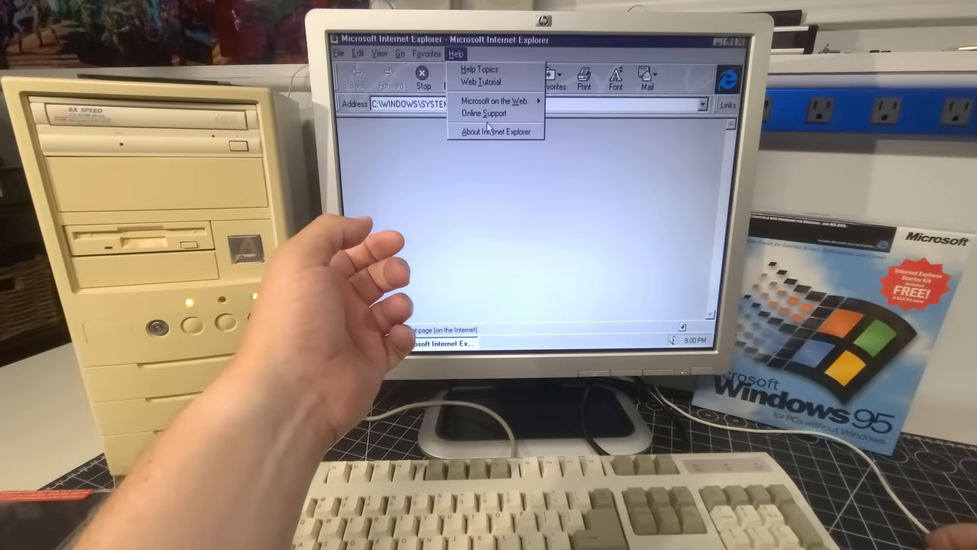
pyautogui.click(495, 131)
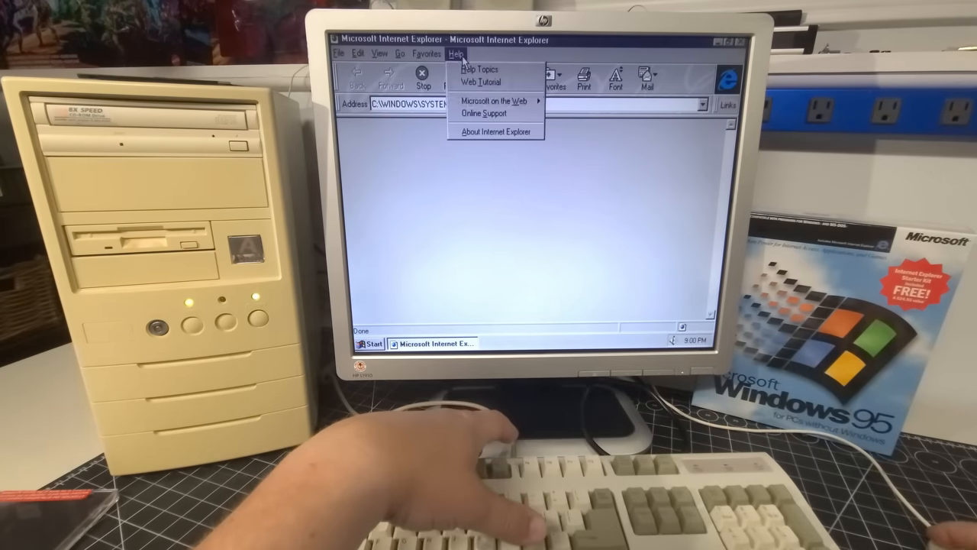
pyautogui.click(495, 132)
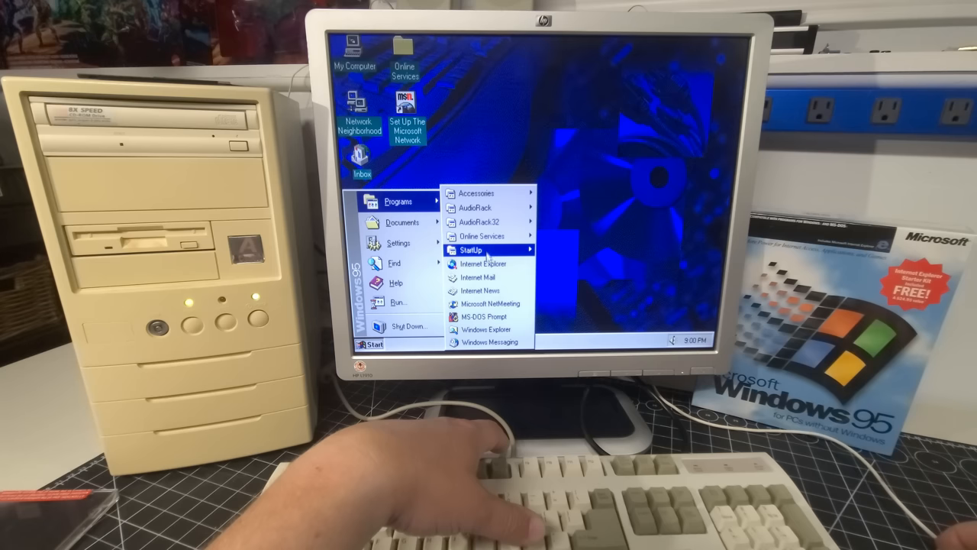
pyautogui.moveTo(480, 290)
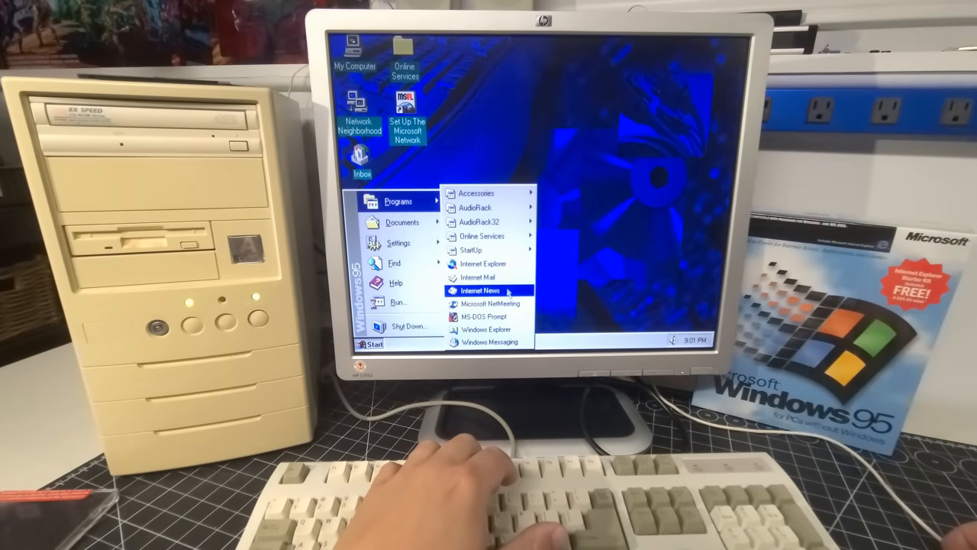
pyautogui.moveTo(486, 329)
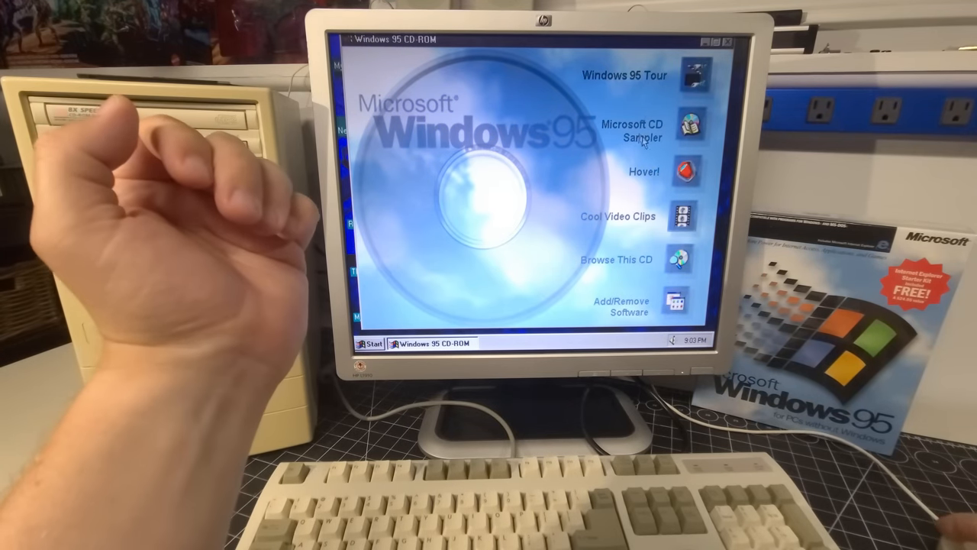
pyautogui.moveTo(687, 129)
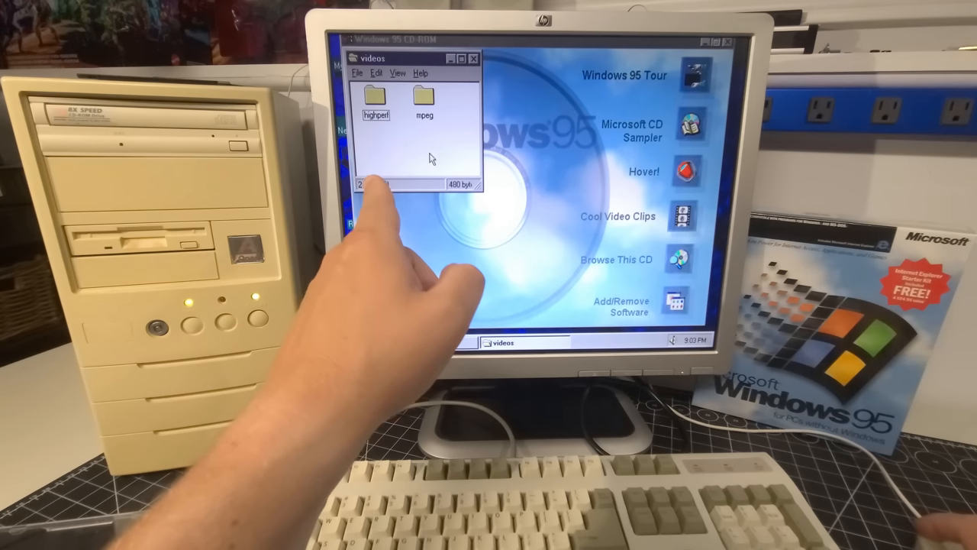
# Open the CD's highperf video folder, then the mpeg folder with goodtime and weezer.
pyautogui.doubleClick(374, 103)
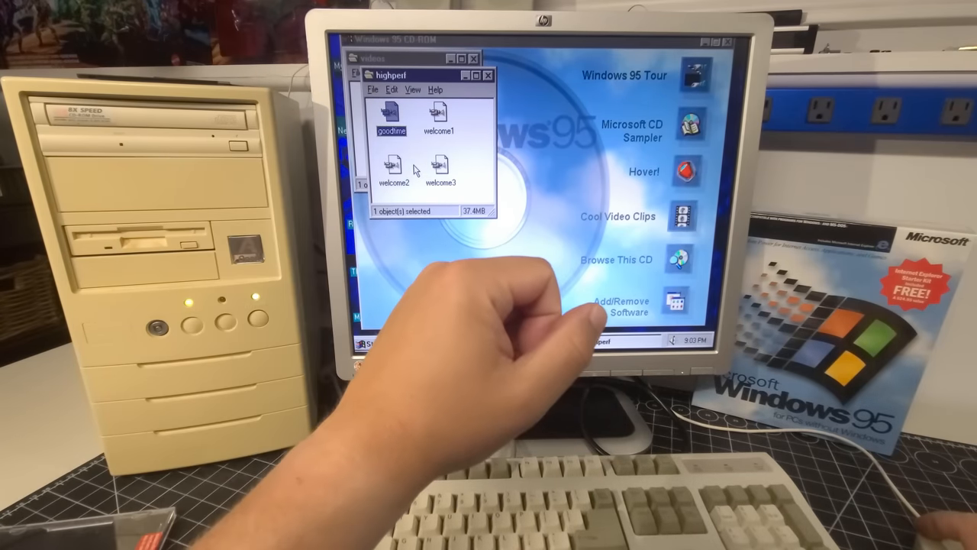
pyautogui.moveTo(465, 161)
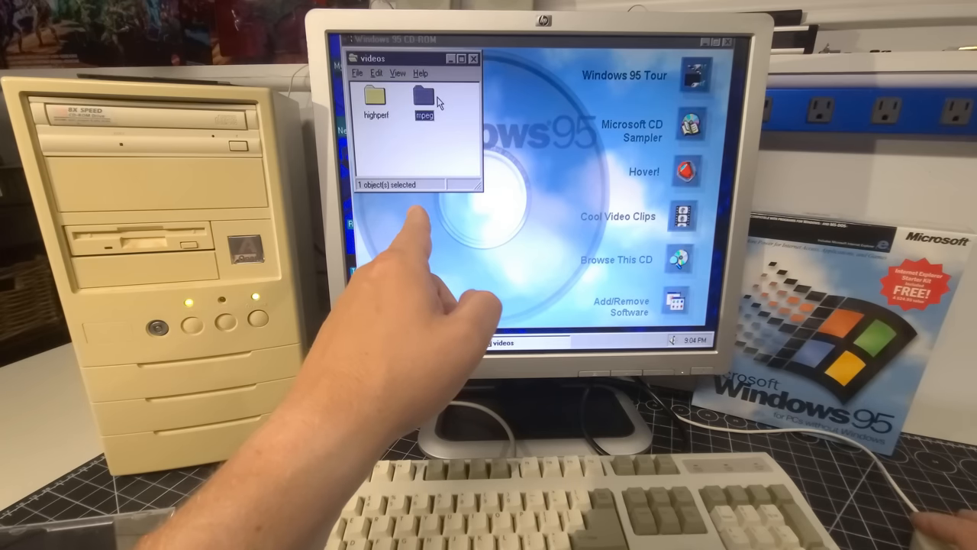
pyautogui.doubleClick(422, 103)
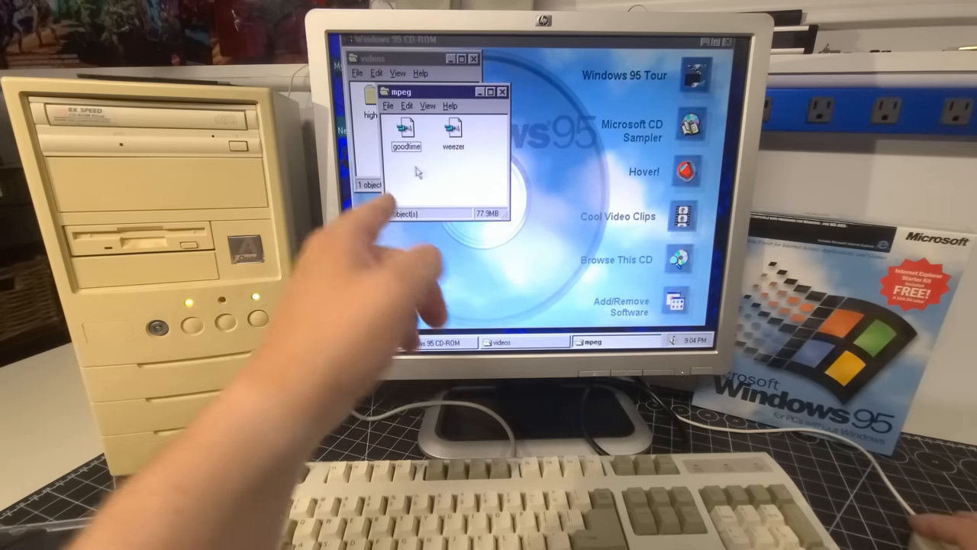